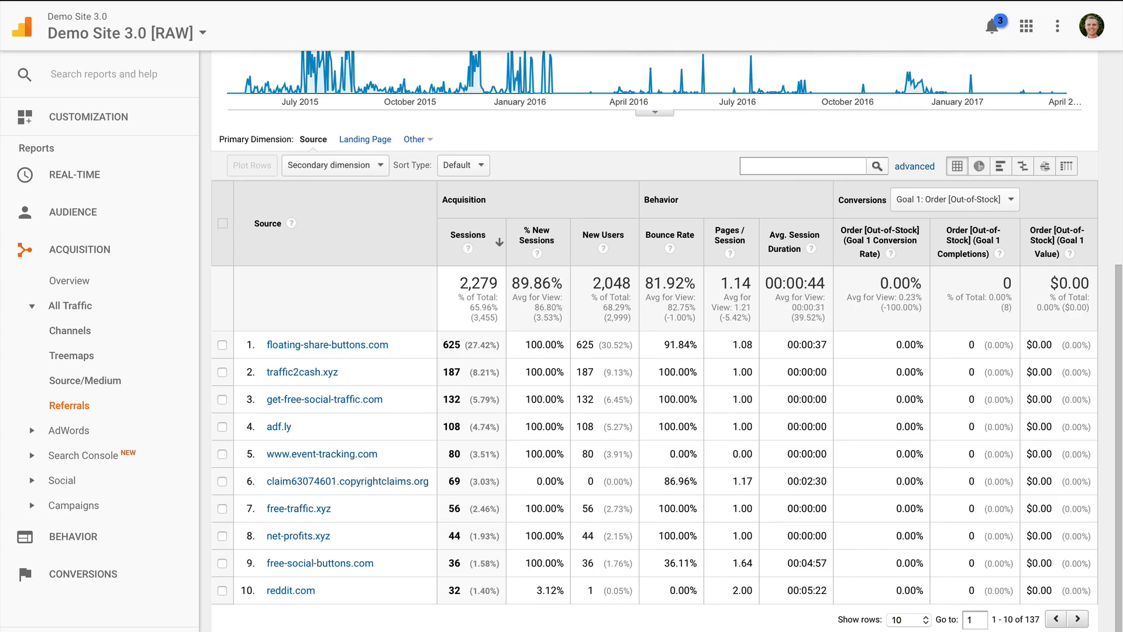
Step: Navigate to the Audience > Geo > Language report
{"action": "scroll", "scroll_direction": "down", "scroll_amount": 3}
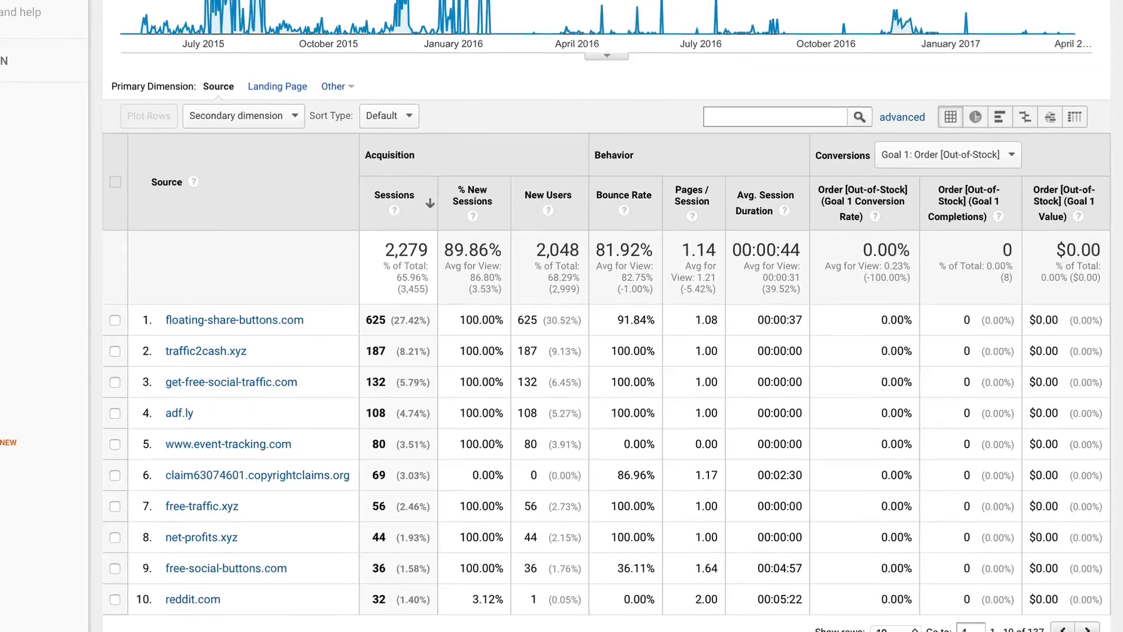
{"action": "scroll", "scroll_direction": "down", "scroll_amount": 3}
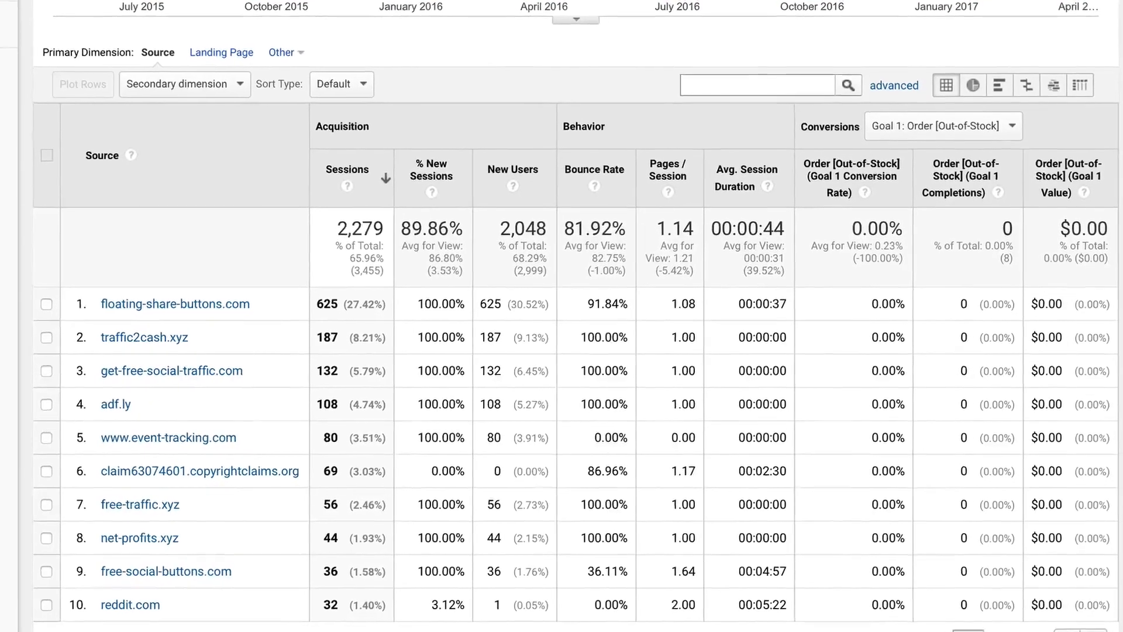
{"action": "scroll", "scroll_direction": "down", "scroll_amount": 3}
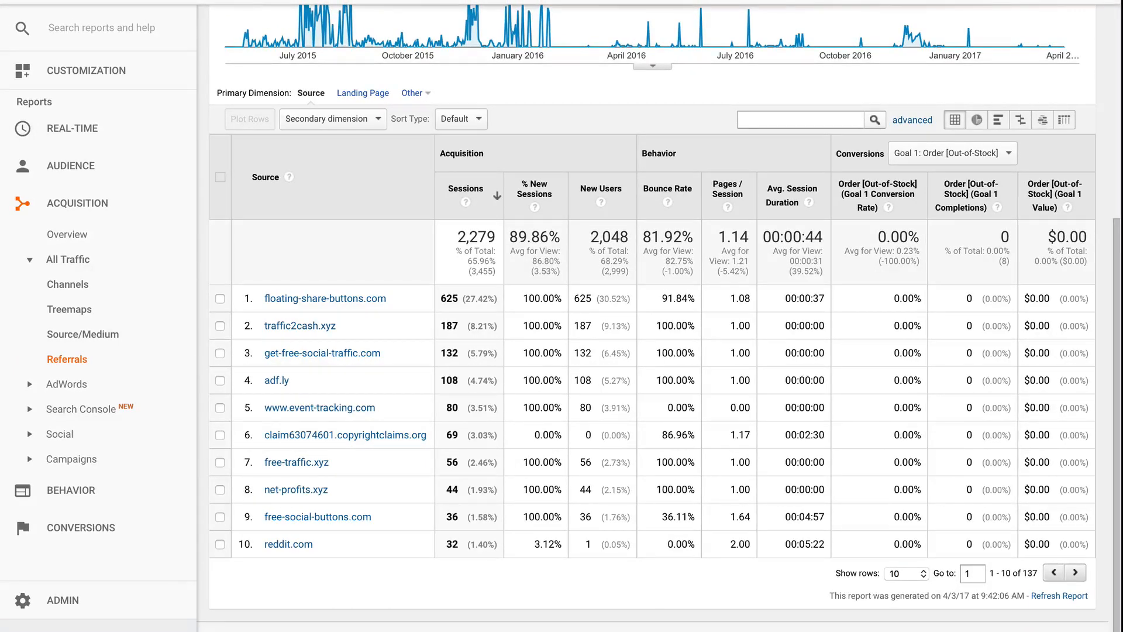
{"action": "mouse_move", "coordinate": [69, 166]}
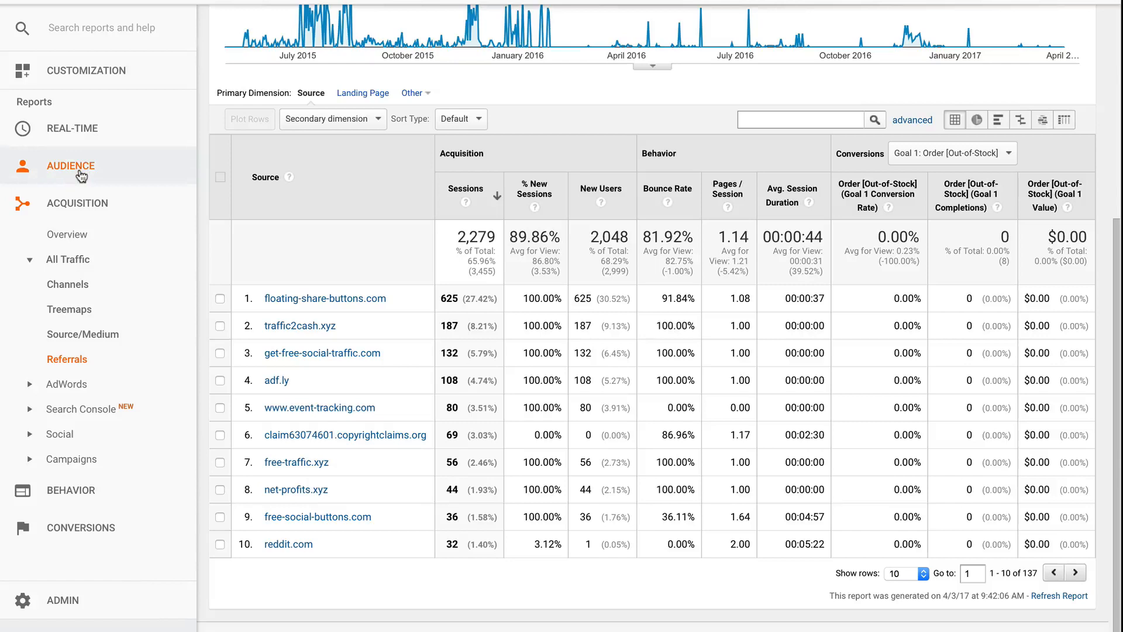
{"action": "left_click", "coordinate": [69, 166]}
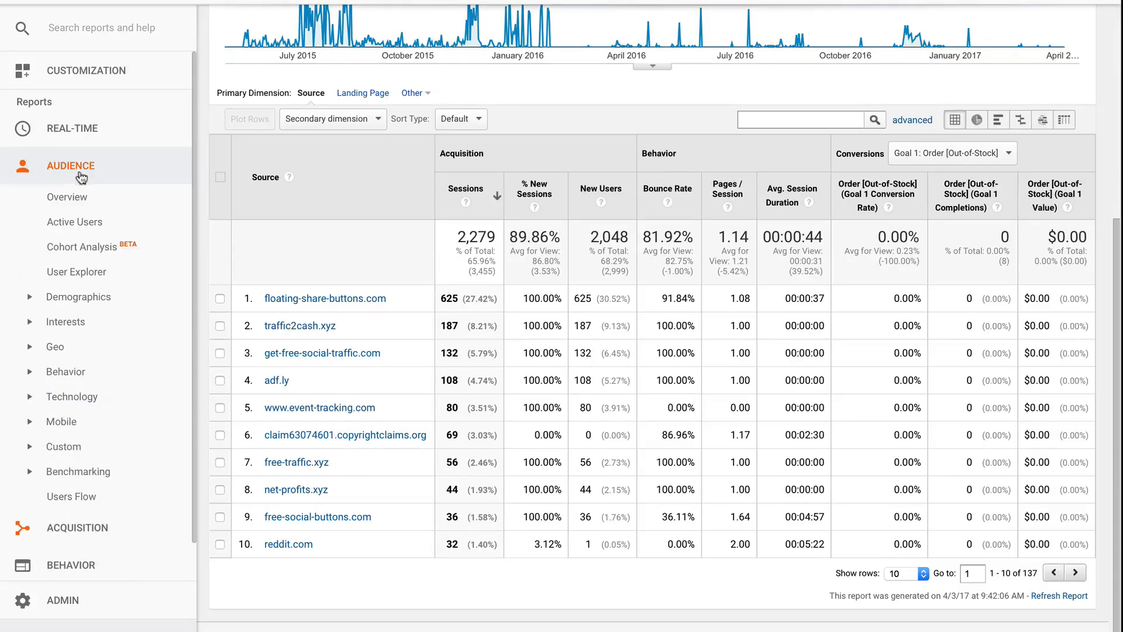
{"action": "left_click", "coordinate": [54, 347]}
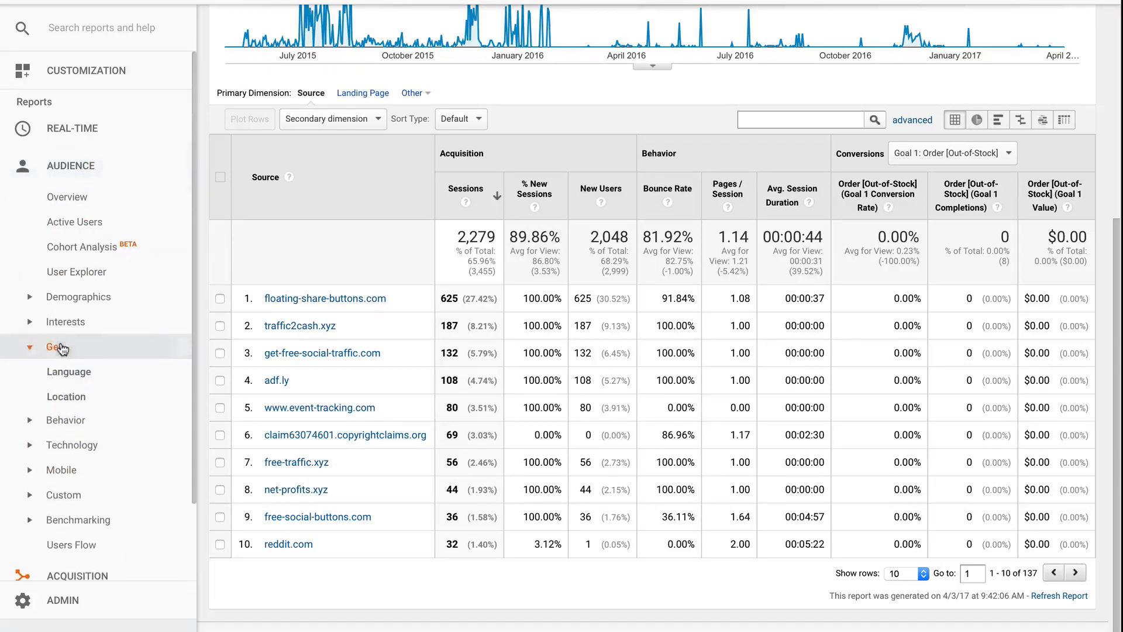
{"action": "left_click", "coordinate": [69, 371]}
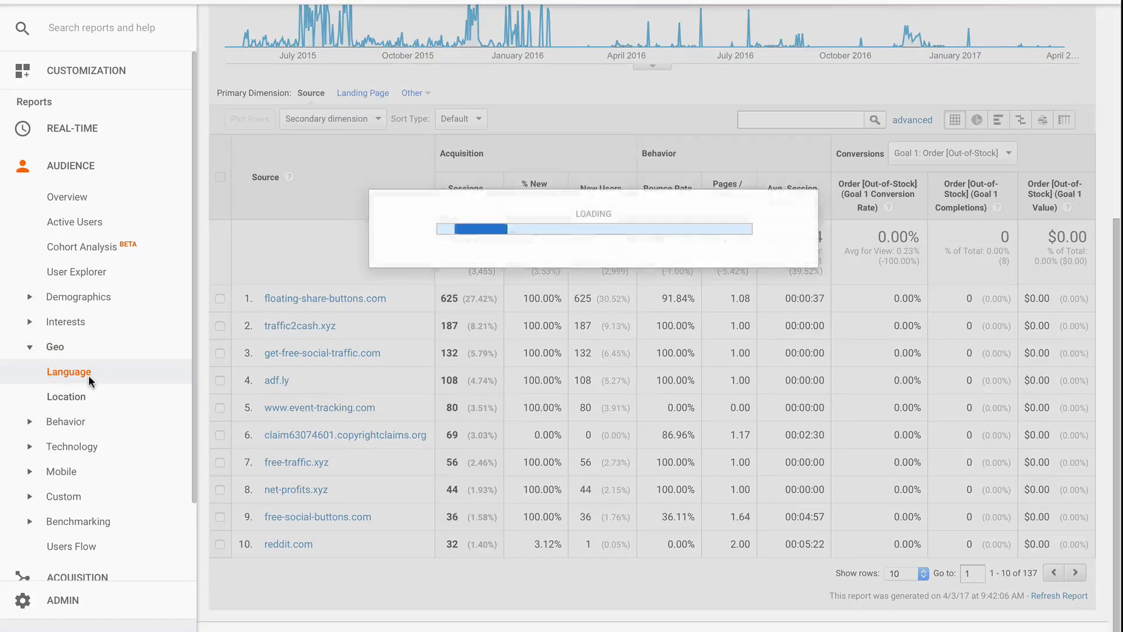
{"action": "left_click", "coordinate": [69, 370]}
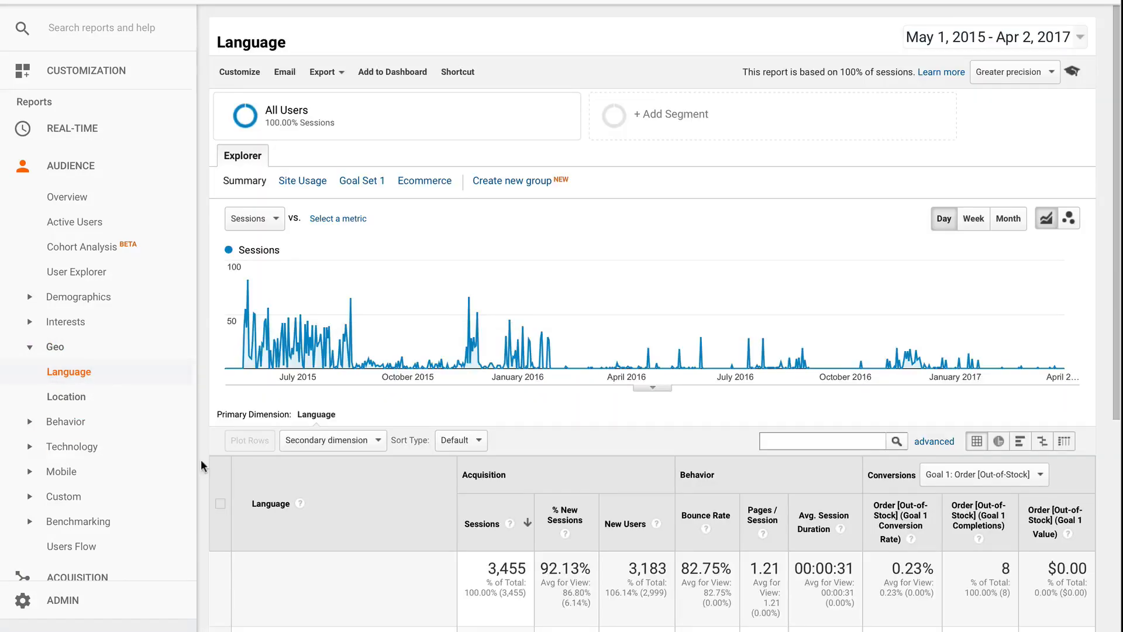
Step: Scroll the language table to reveal the spam invitation messages
{"action": "scroll", "scroll_direction": "down", "scroll_amount": 3}
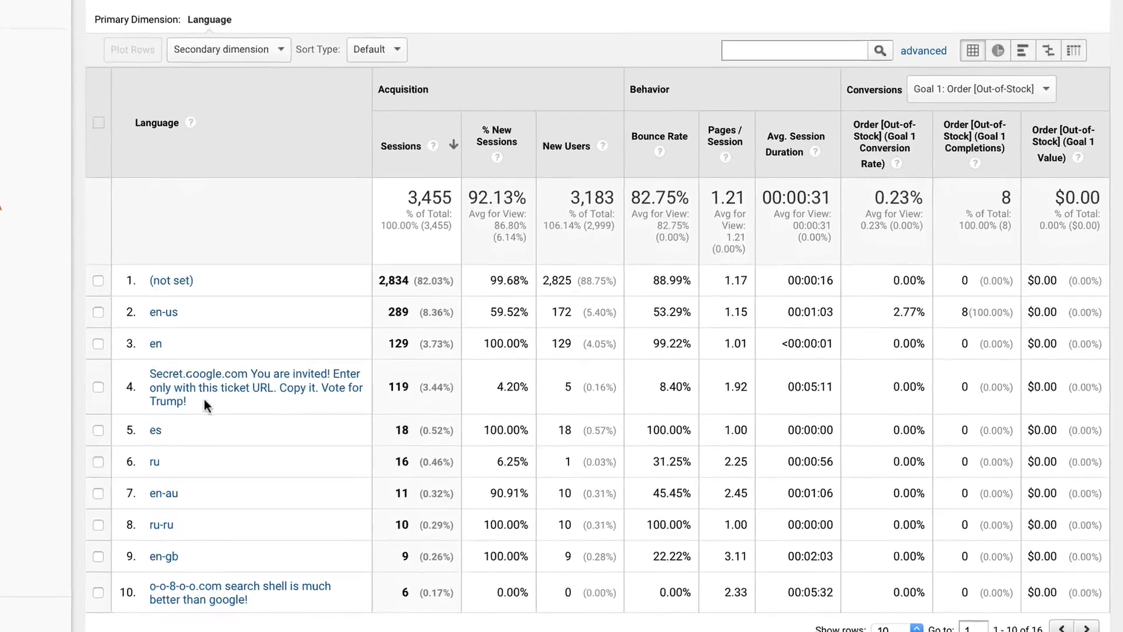
{"action": "scroll", "scroll_direction": "up", "scroll_amount": 3}
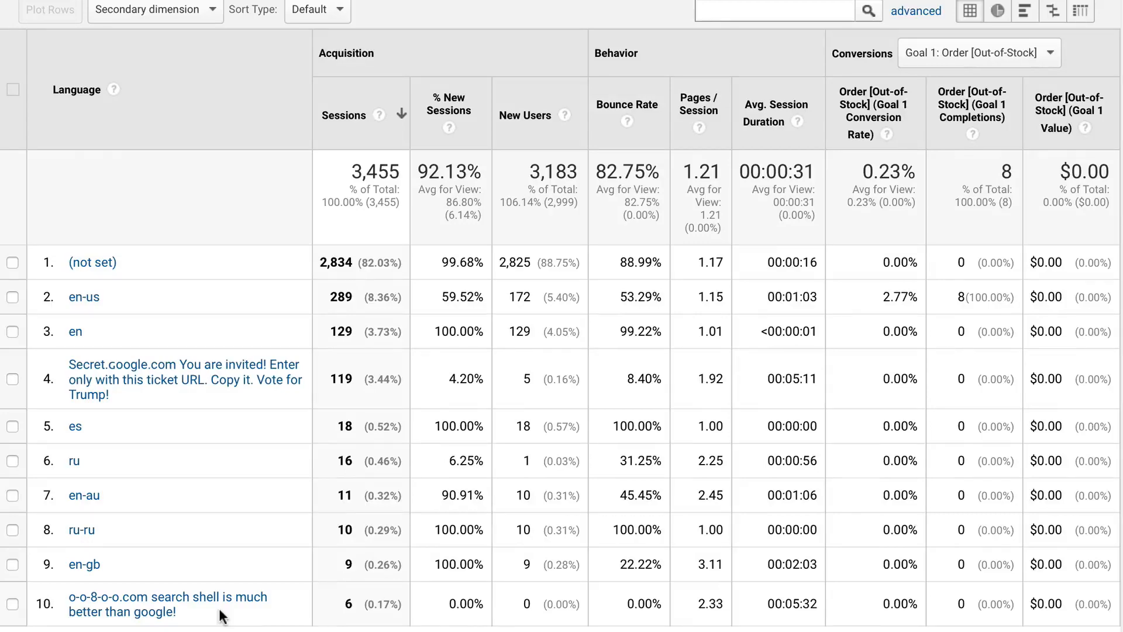
{"action": "scroll", "scroll_direction": "up", "scroll_amount": 3}
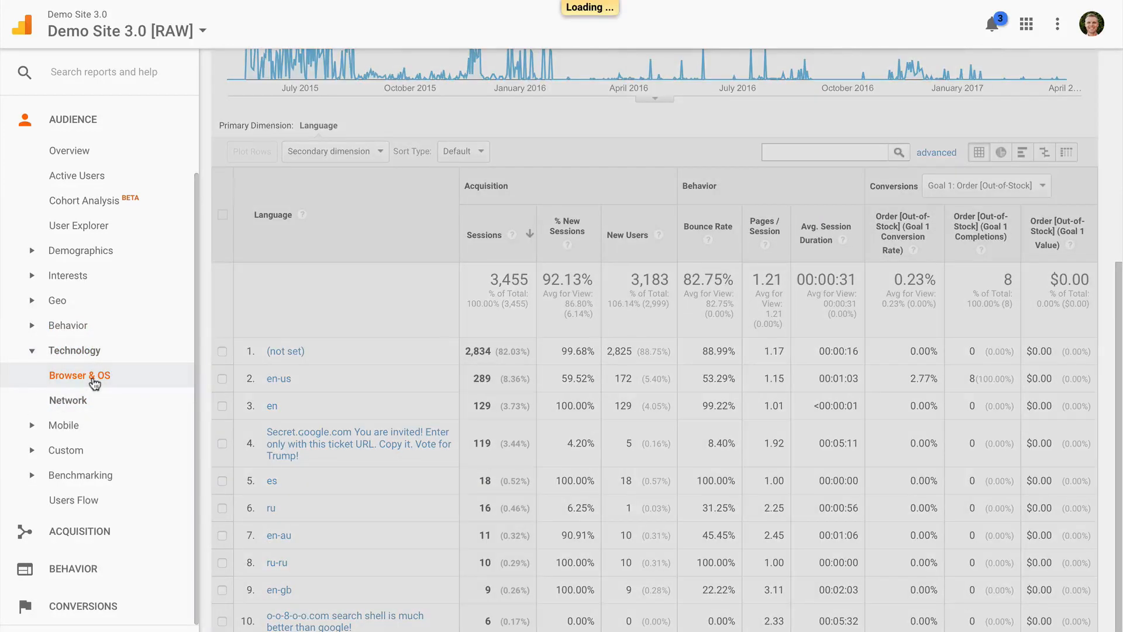
Step: Show the Browser & OS report and scroll to the google.com spam browser entry
{"action": "left_click", "coordinate": [80, 374]}
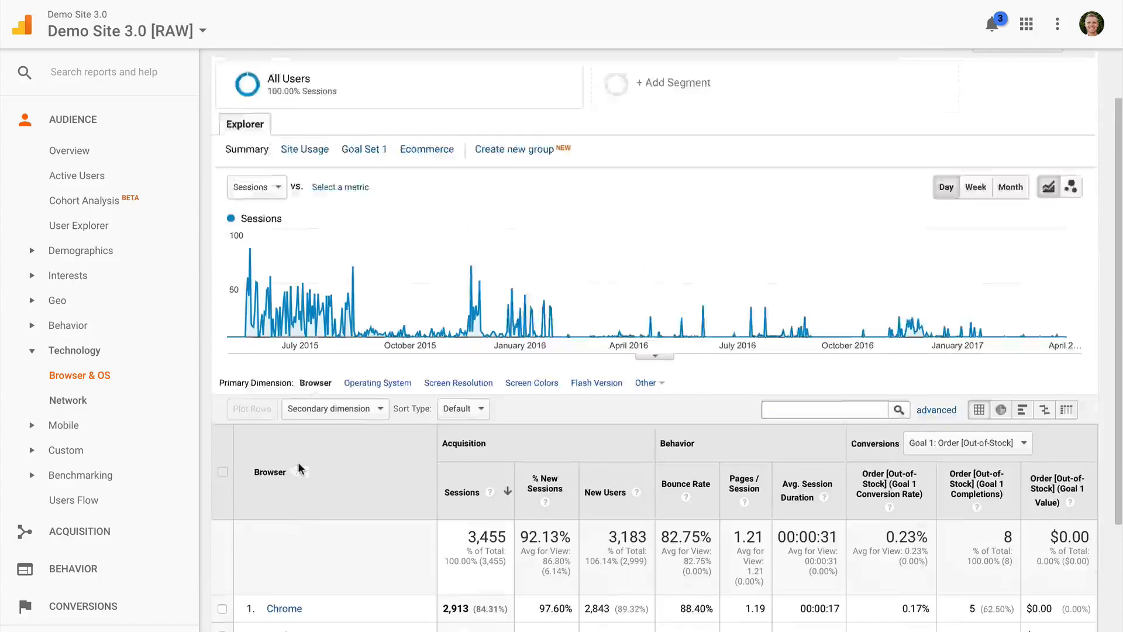
{"action": "scroll", "scroll_direction": "down", "scroll_amount": 3}
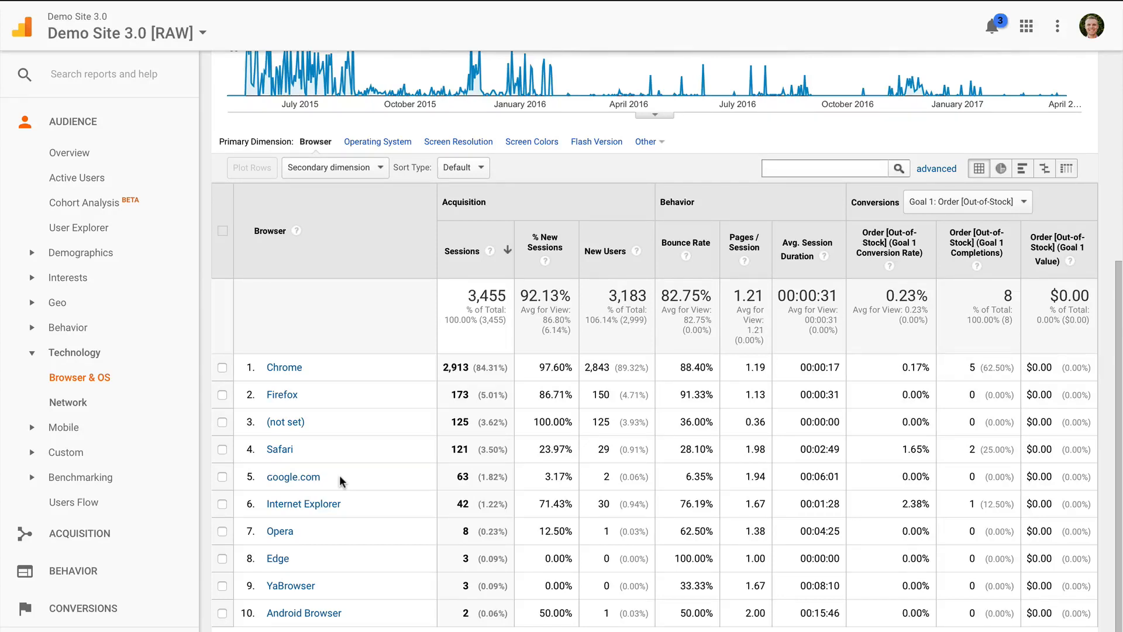
{"action": "scroll", "scroll_direction": "down", "scroll_amount": 3}
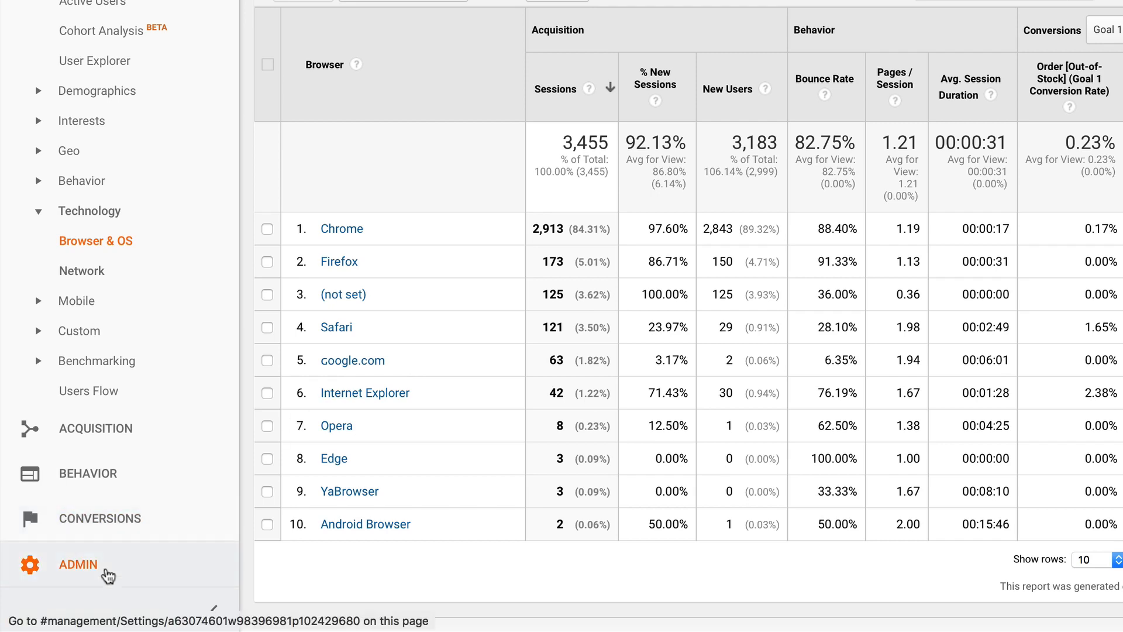
Step: Go to Admin, the RAW view's Filters list, and start a new filter
{"action": "left_click", "coordinate": [77, 564]}
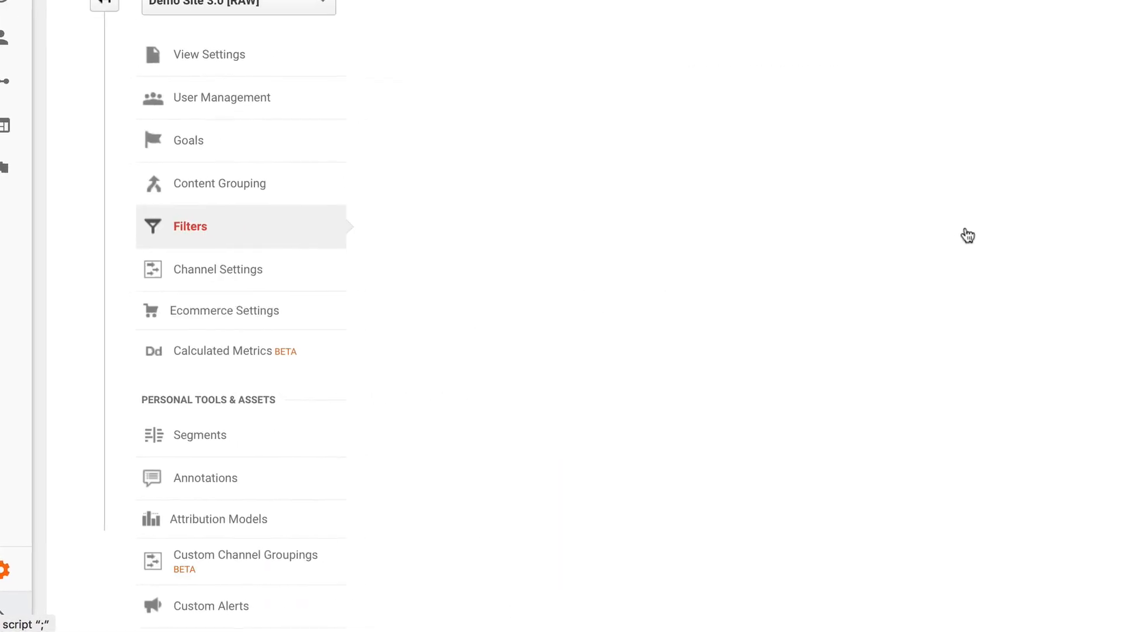
{"action": "left_click", "coordinate": [189, 226]}
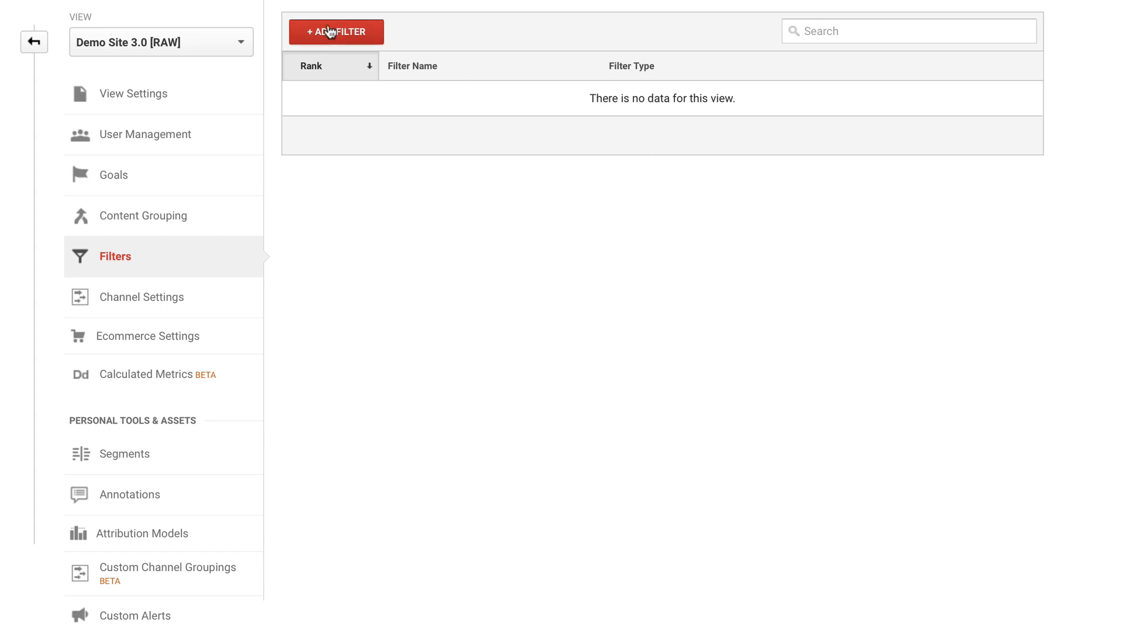
{"action": "left_click", "coordinate": [335, 32]}
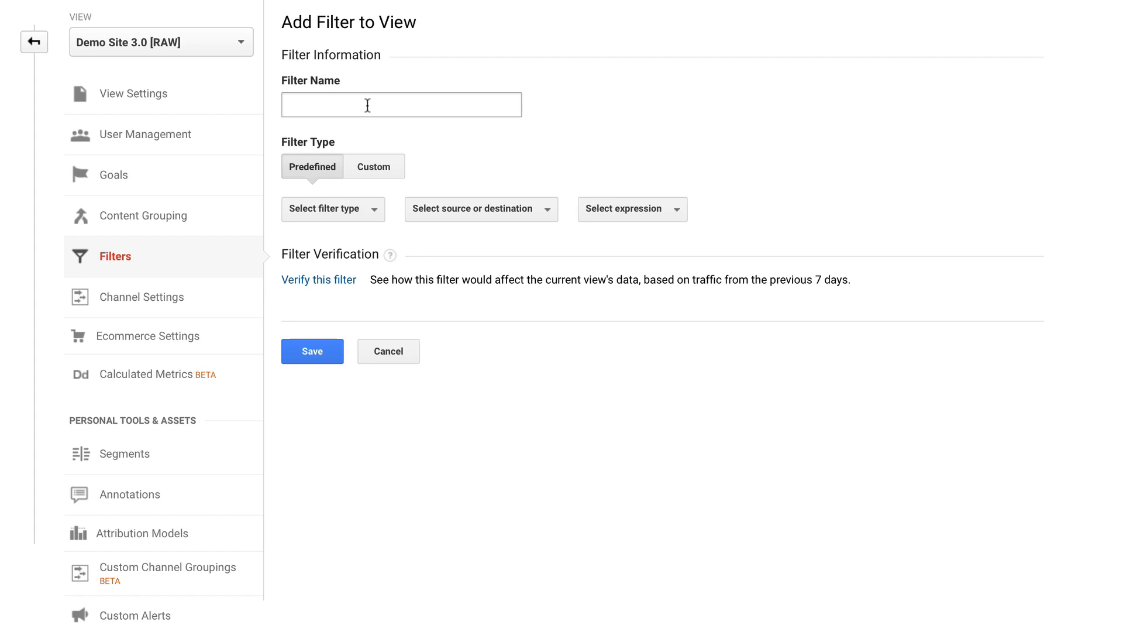
Step: Name the filter Include My Domains as a custom Include filter on Hostname
{"action": "type", "text": "Include My Domains"}
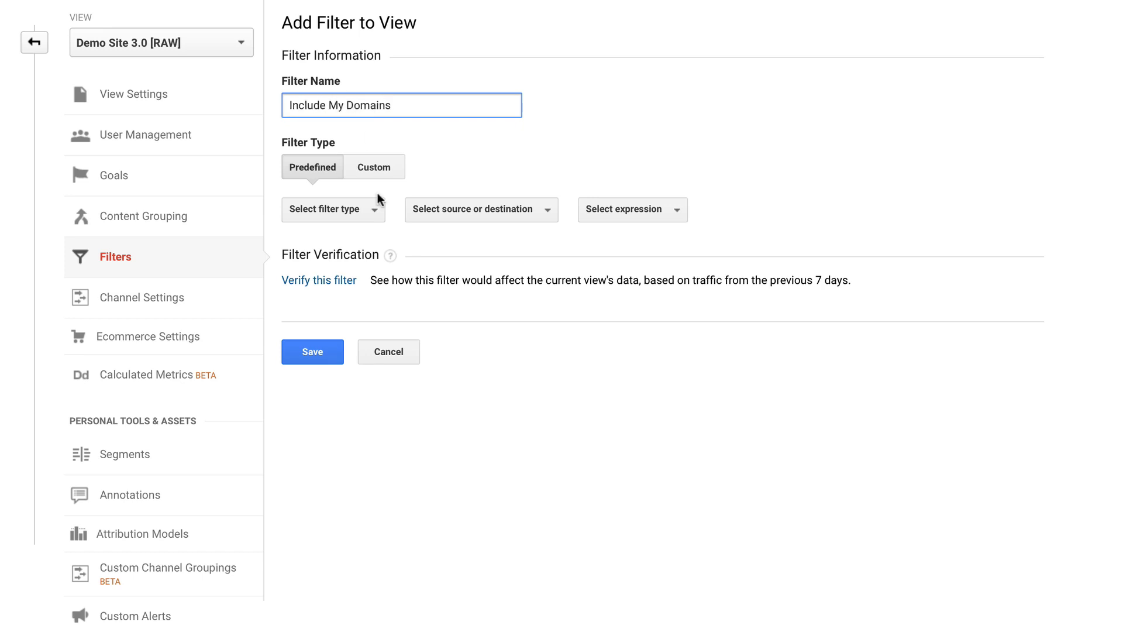
{"action": "left_click", "coordinate": [373, 167]}
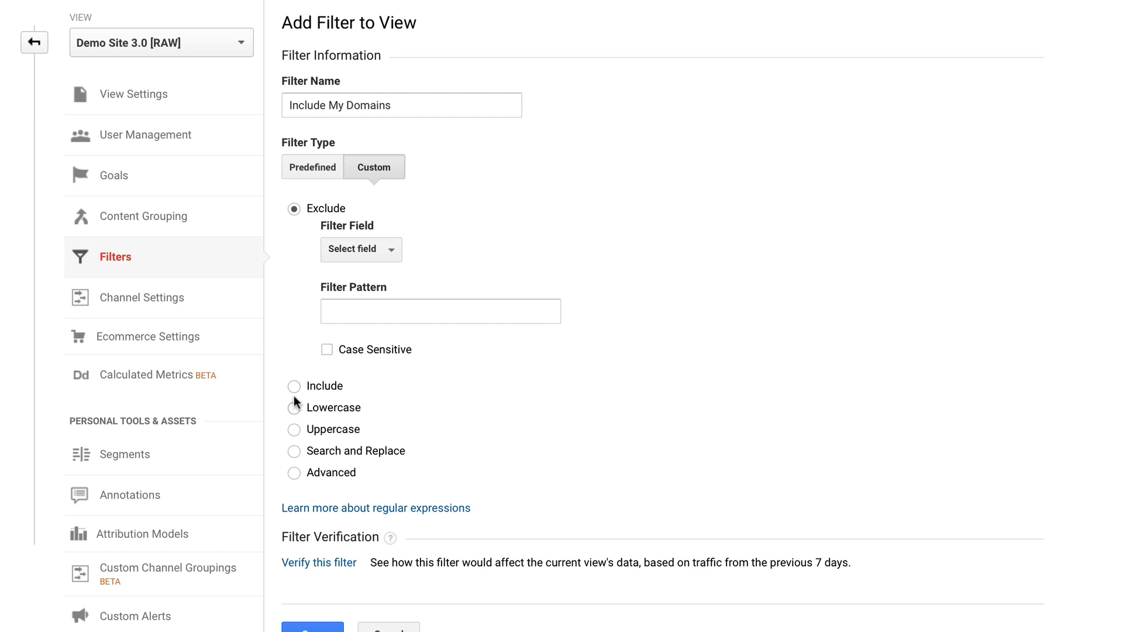
{"action": "left_click", "coordinate": [293, 386]}
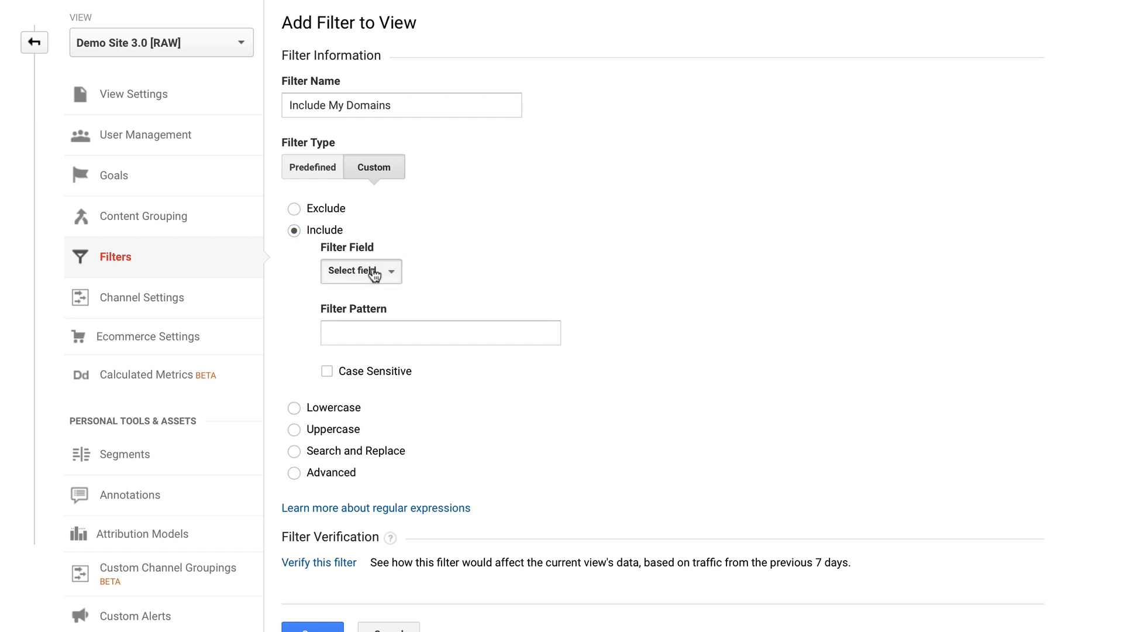
{"action": "left_click", "coordinate": [361, 271]}
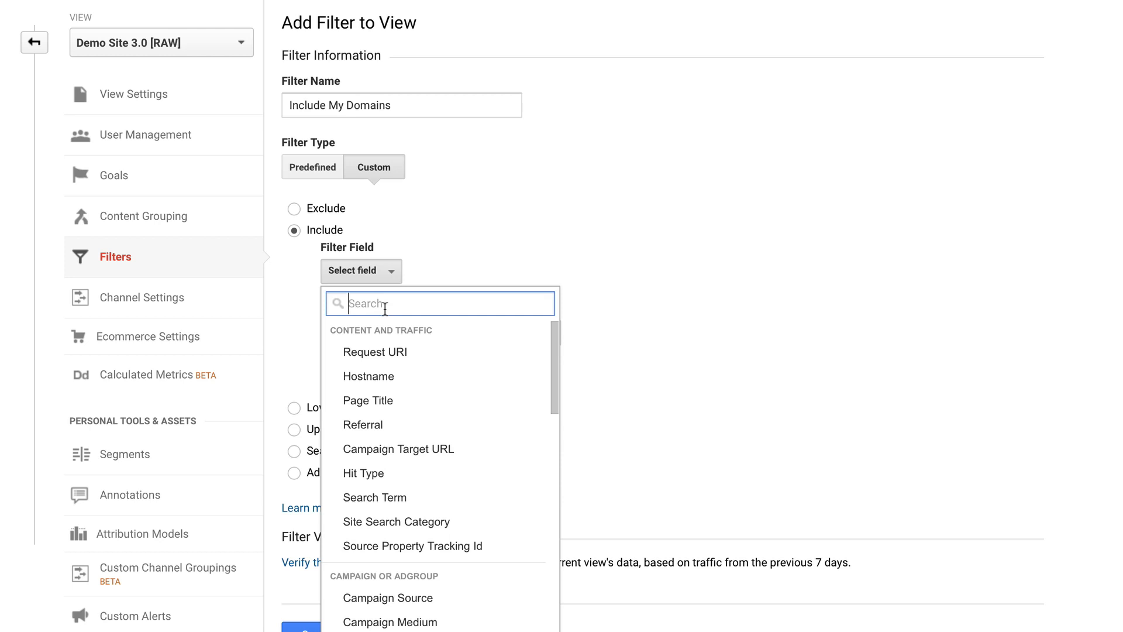
{"action": "type", "text": "host"}
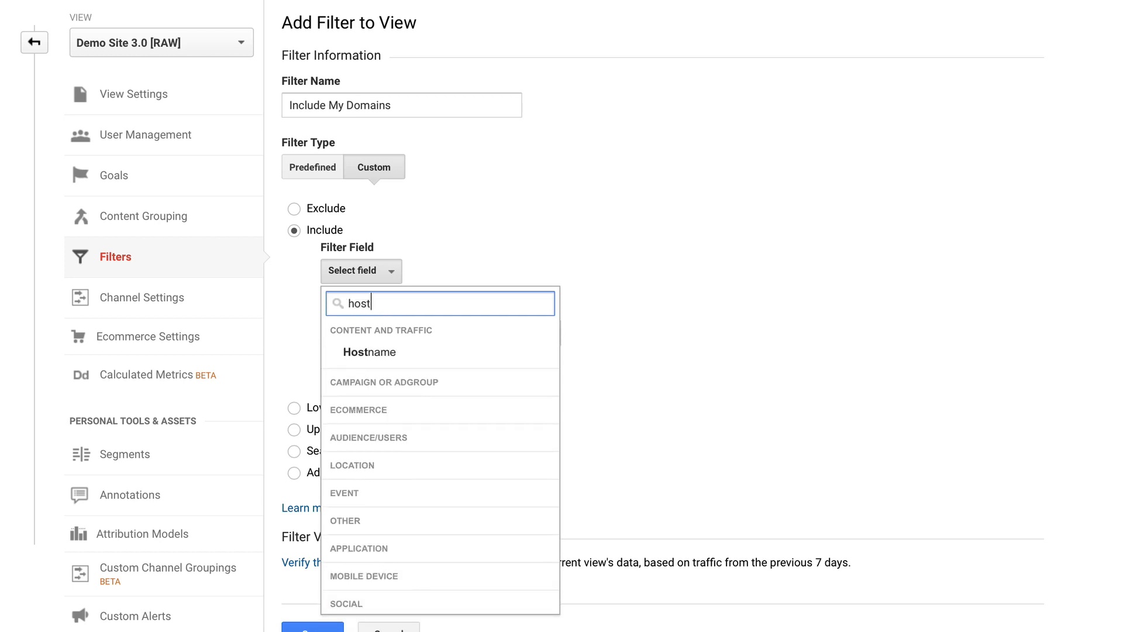
{"action": "left_click", "coordinate": [370, 352]}
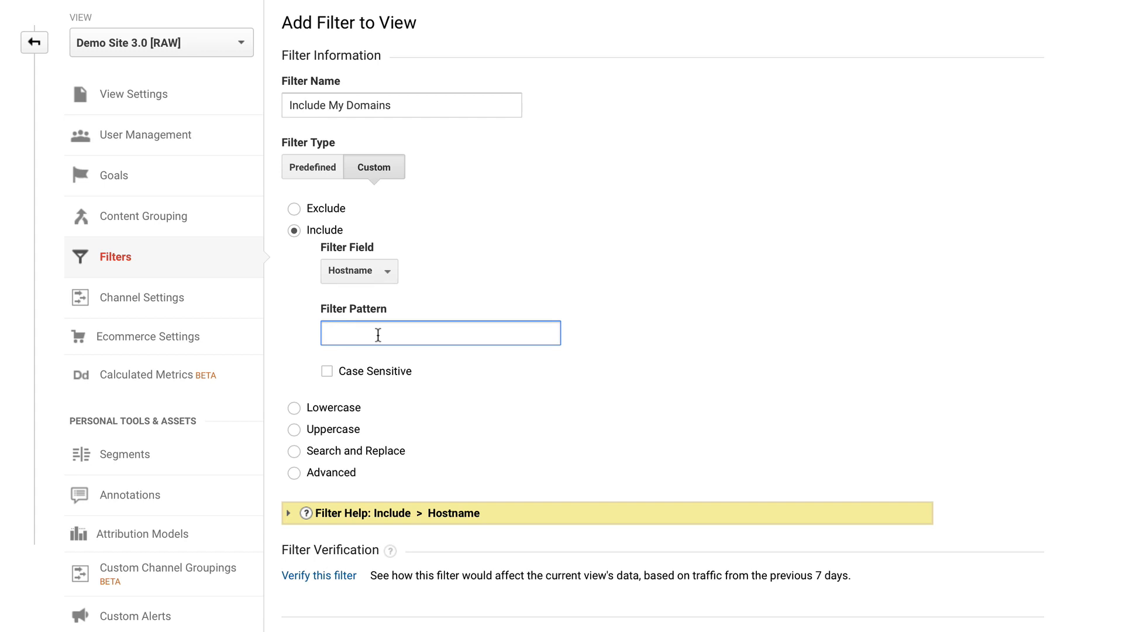
Step: Enter the hostname regex (lovesdata\.com, youtube.com, eventbrite.com) and save the filter
{"action": "type", "text": "lovesdata\\.com|youtube\\.com|eventbrite\\.coı"}
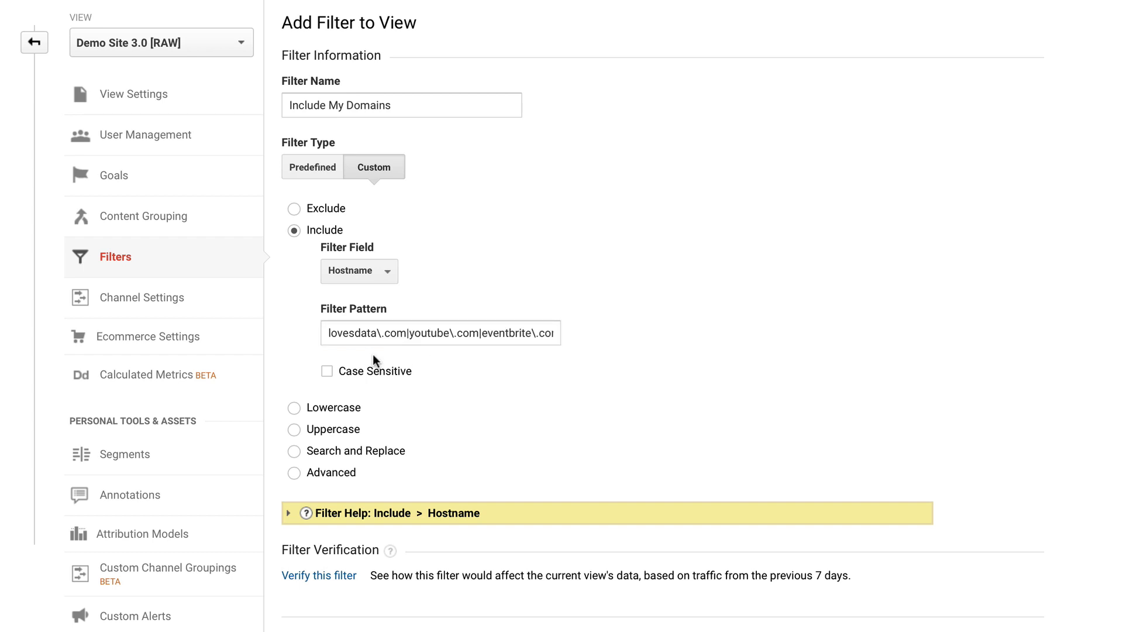
{"action": "left_click", "coordinate": [439, 332]}
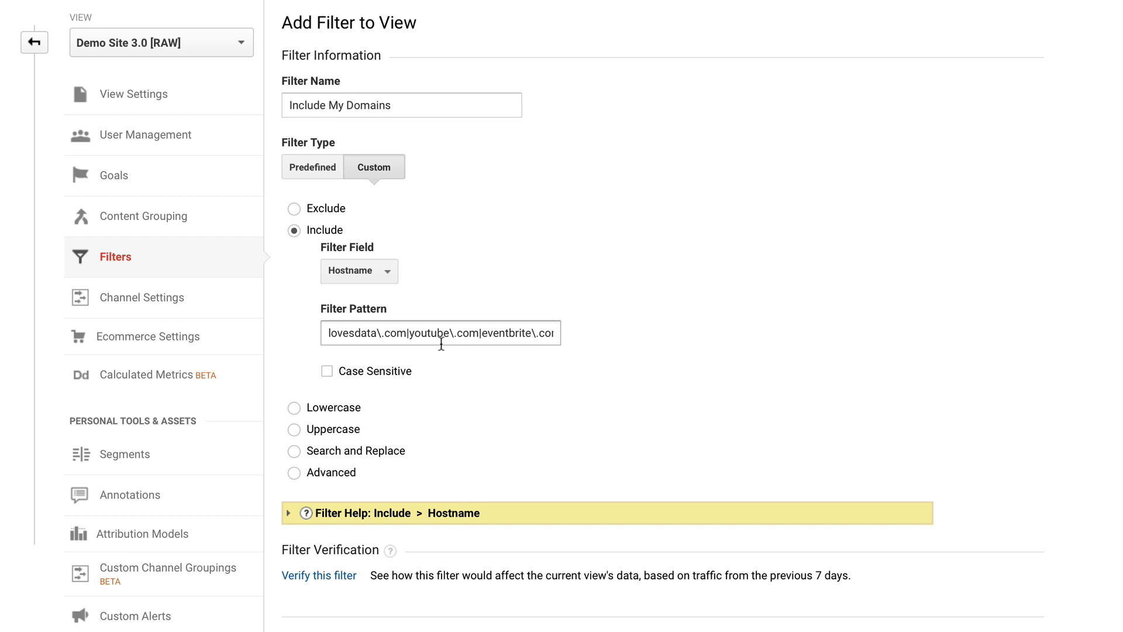
{"action": "scroll", "scroll_direction": "down", "scroll_amount": 3}
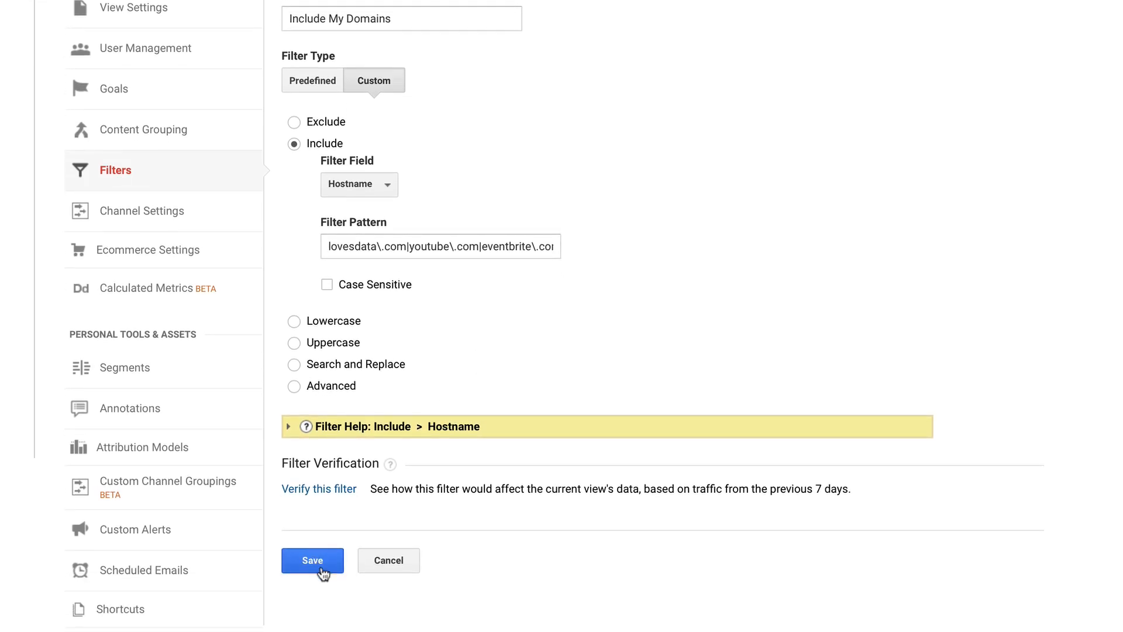
{"action": "scroll", "scroll_direction": "up", "scroll_amount": 3}
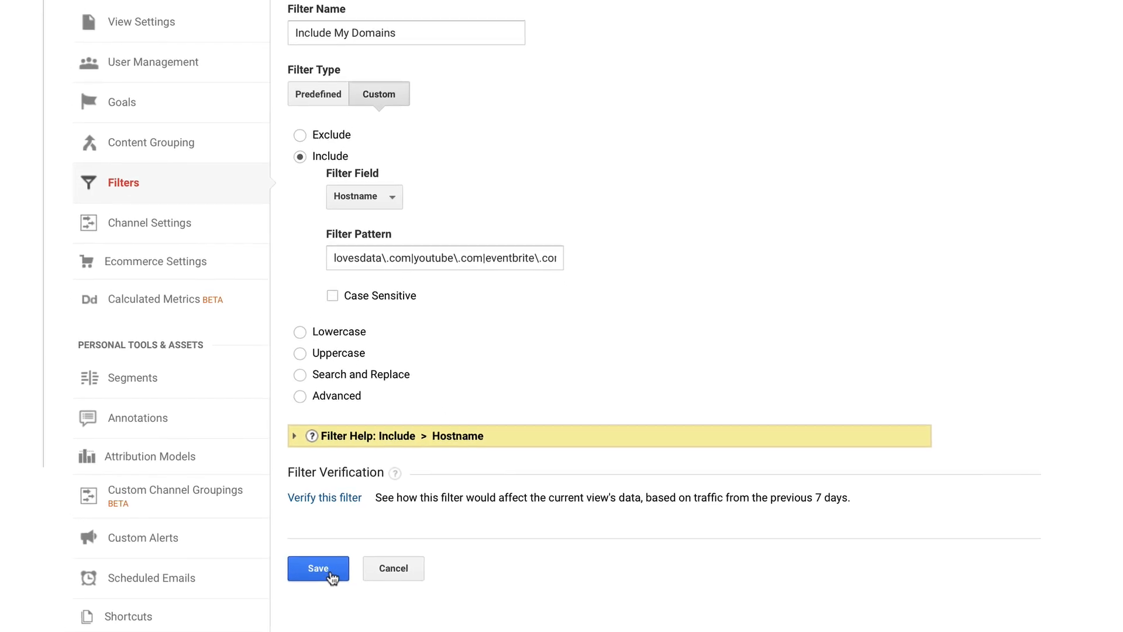
{"action": "left_click", "coordinate": [317, 568]}
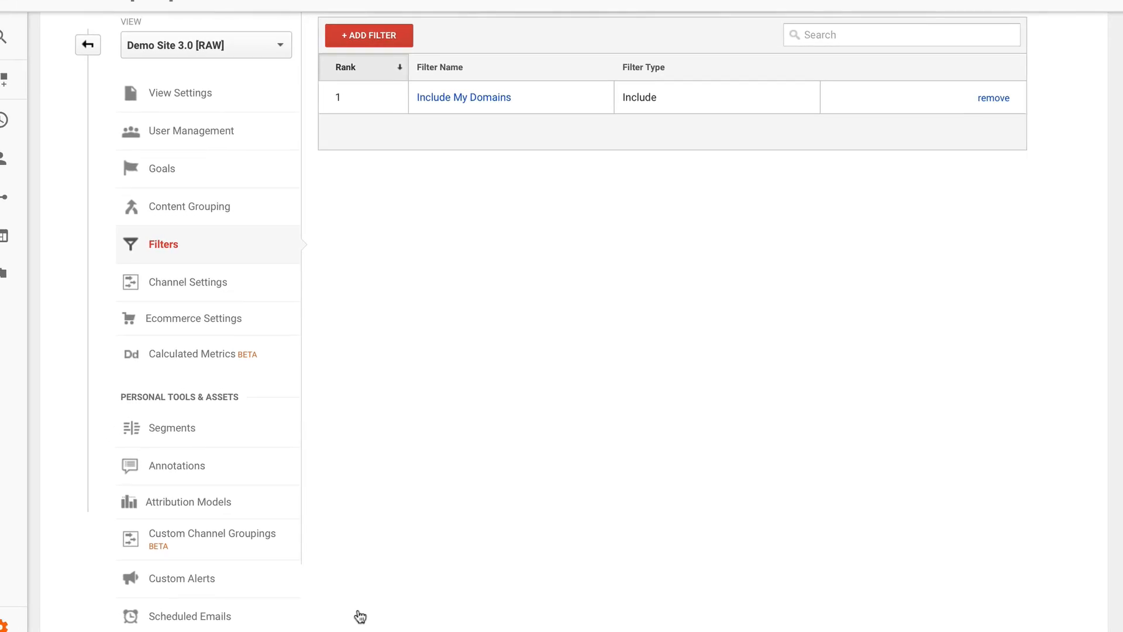
{"action": "scroll", "scroll_direction": "up", "scroll_amount": 3}
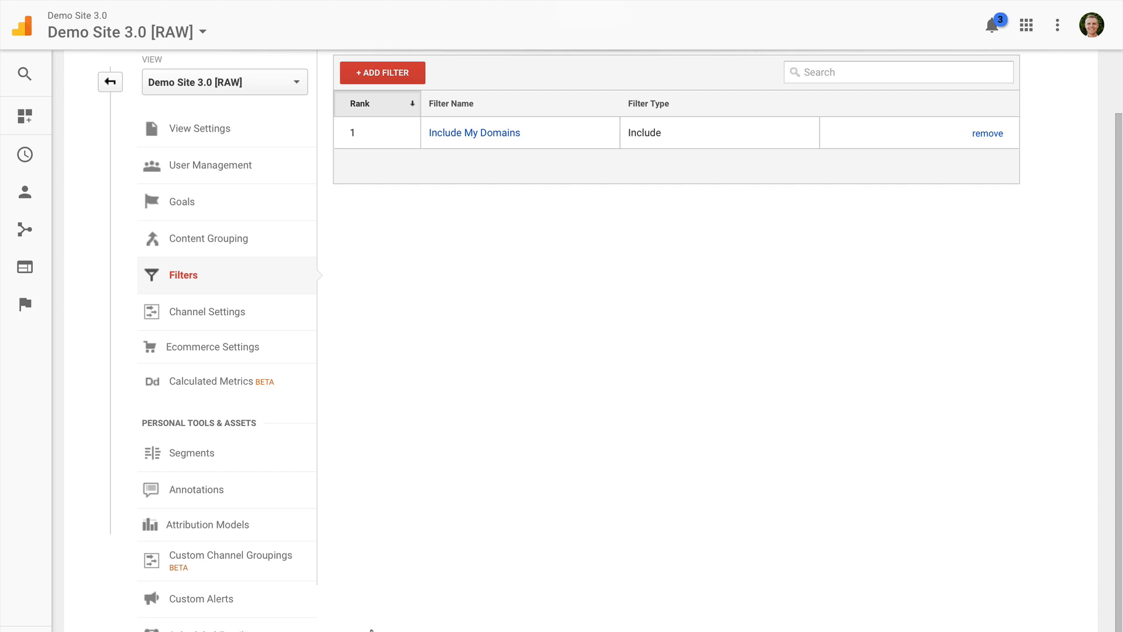
Step: Start a second filter and begin naming it Exclude Spam Sources
{"action": "left_click", "coordinate": [382, 73]}
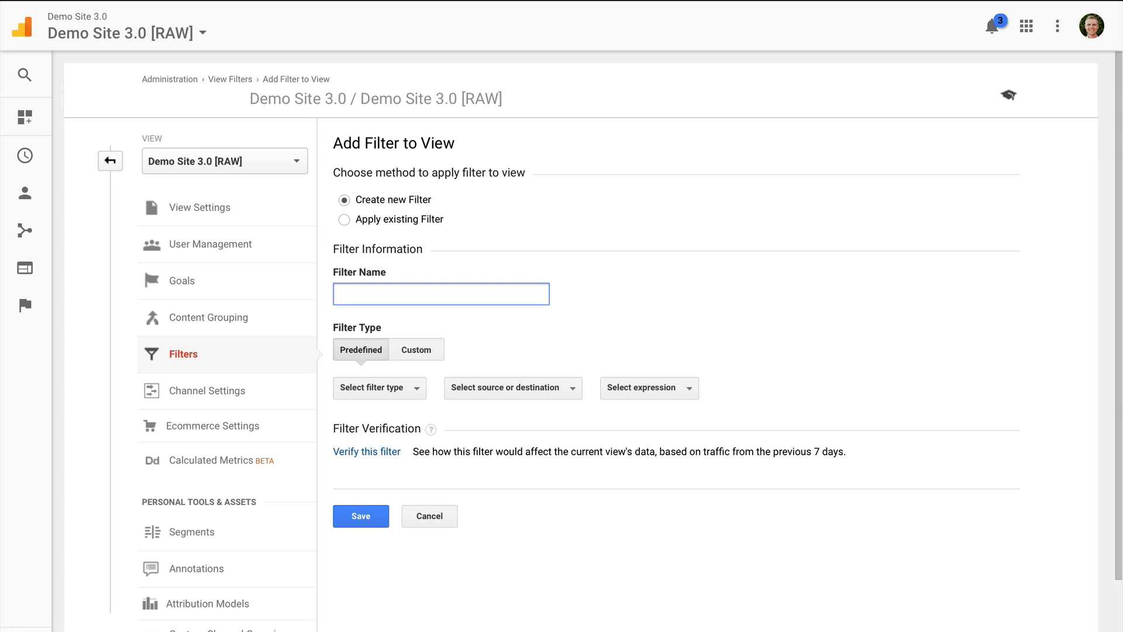
{"action": "type", "text": "Exculde"}
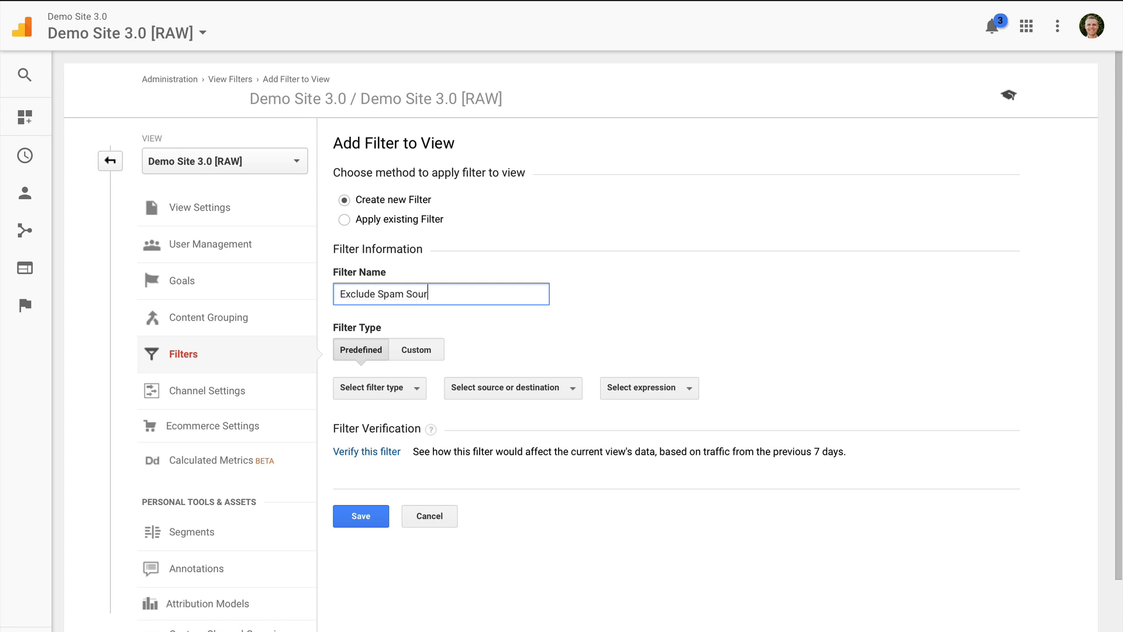
Step: Make it a custom Exclude on Campaign Source with pattern floating\-share\-buttons\.com
{"action": "left_click", "coordinate": [416, 349]}
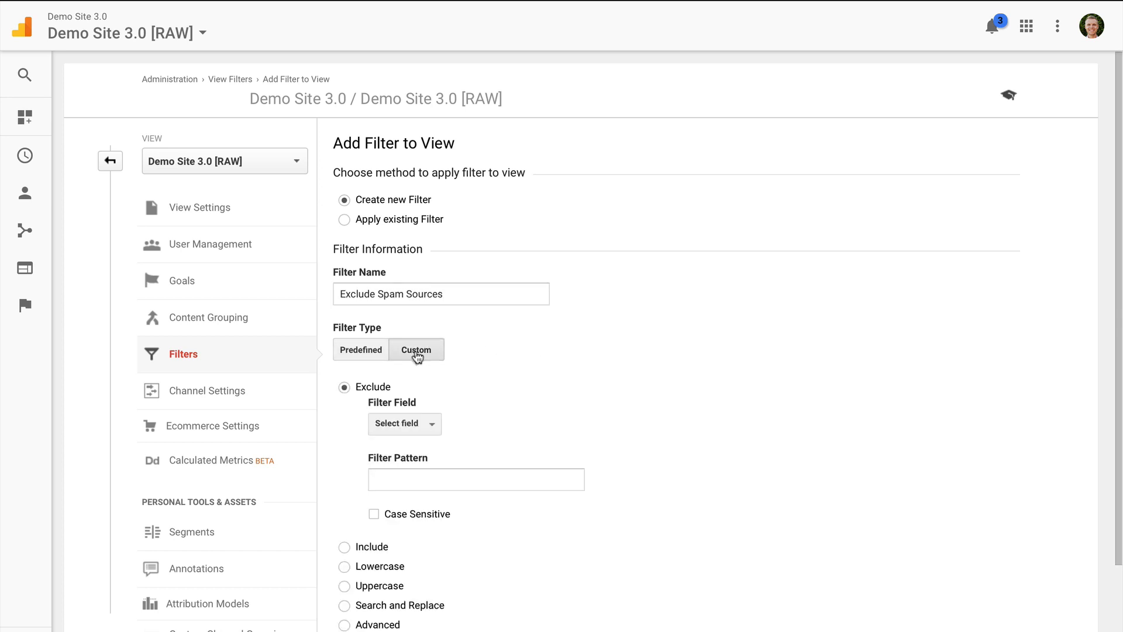
{"action": "mouse_move", "coordinate": [389, 392]}
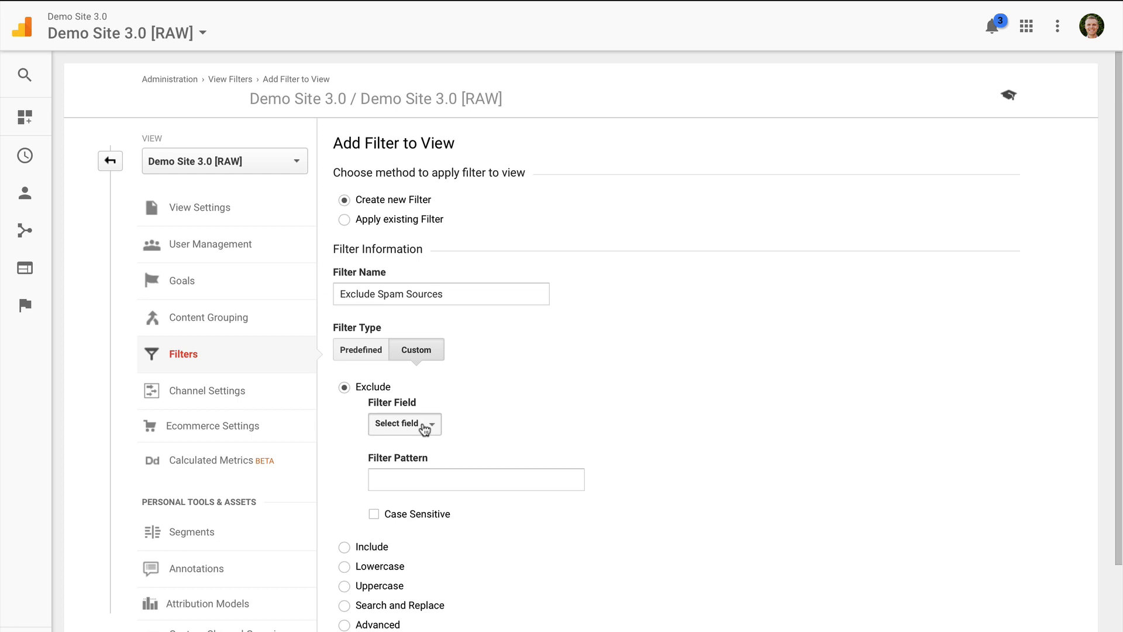
{"action": "left_click", "coordinate": [405, 424]}
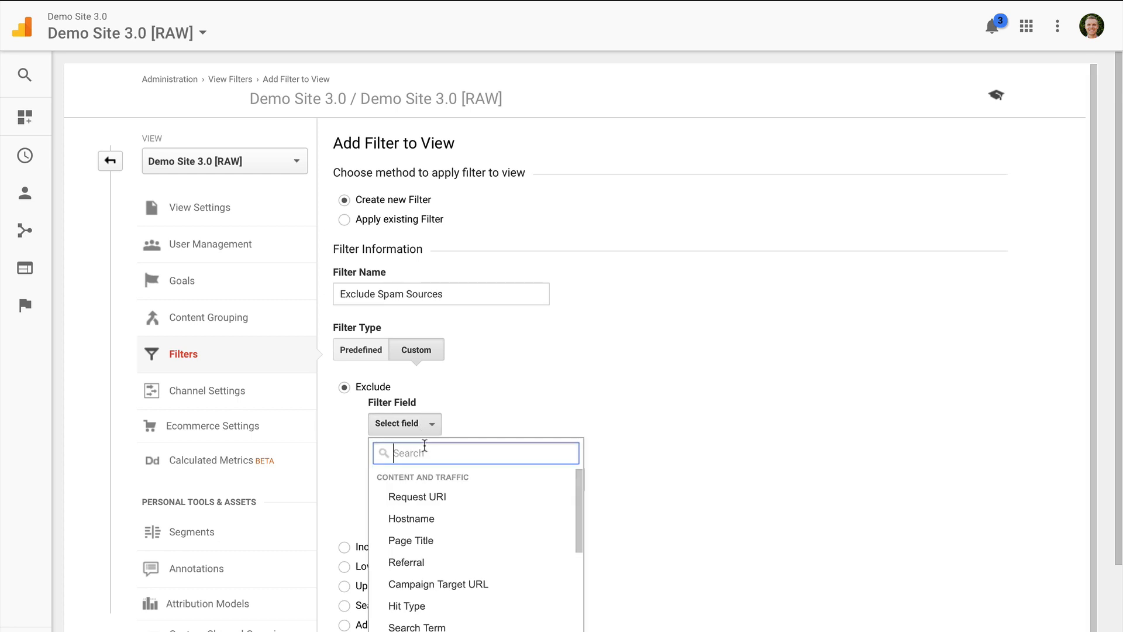
{"action": "type", "text": "source"}
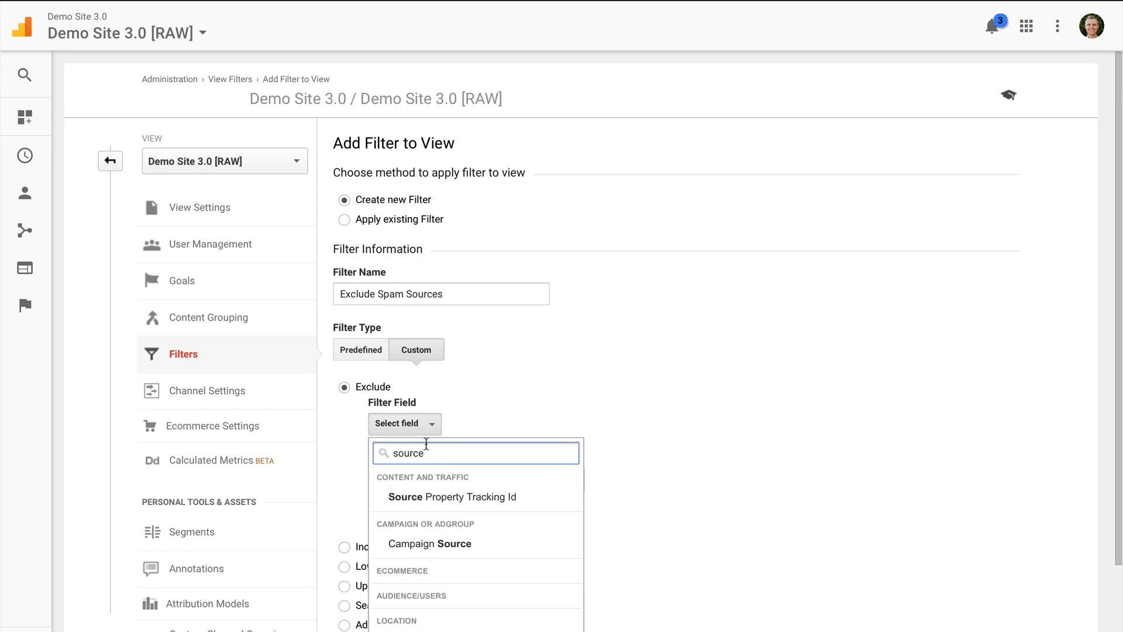
{"action": "left_click", "coordinate": [430, 543]}
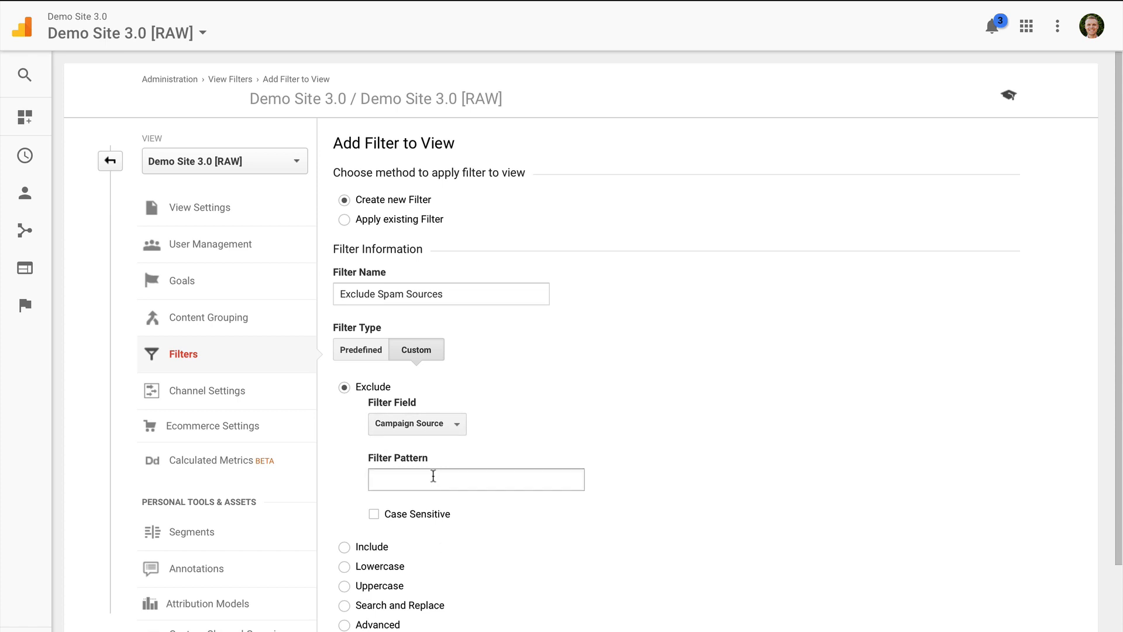
{"action": "type", "text": "floating-share-buttons.com"}
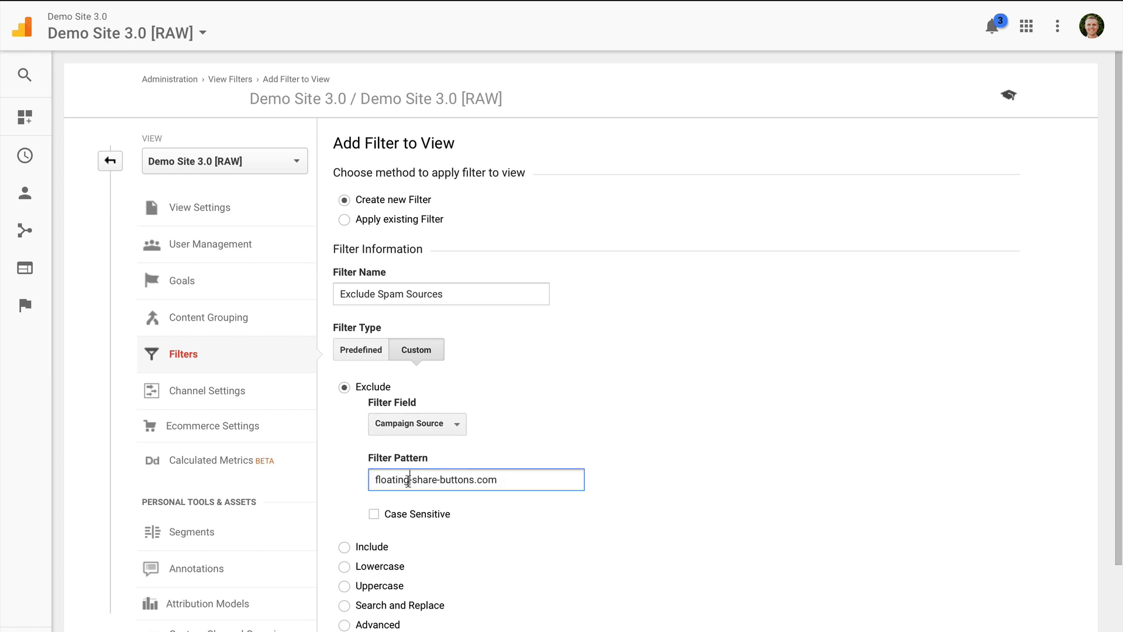
{"action": "type", "text": "floating\\-share\\-buttons\\.com"}
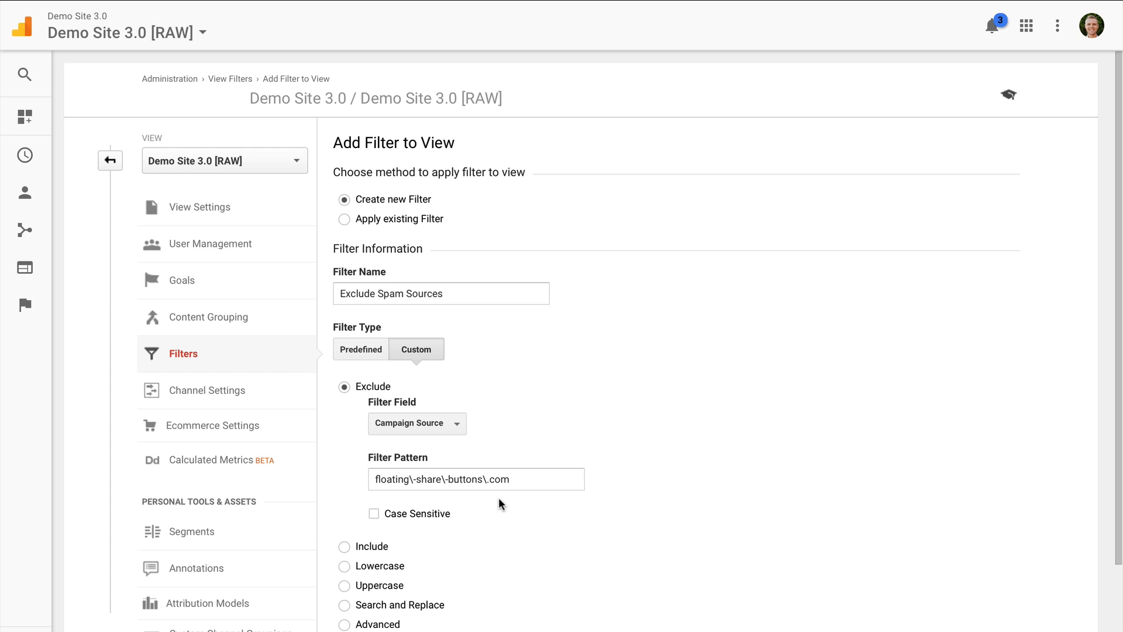
{"action": "mouse_move", "coordinate": [692, 10]}
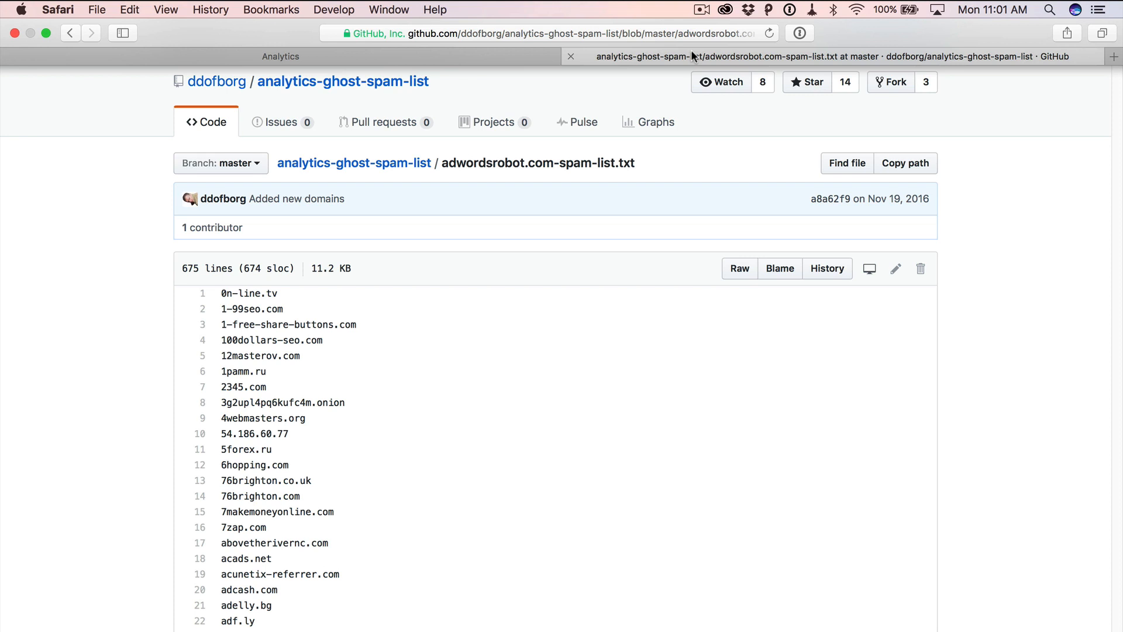
Step: Return from the GitHub spam list tab to the Analytics filter list
{"action": "left_click", "coordinate": [280, 57]}
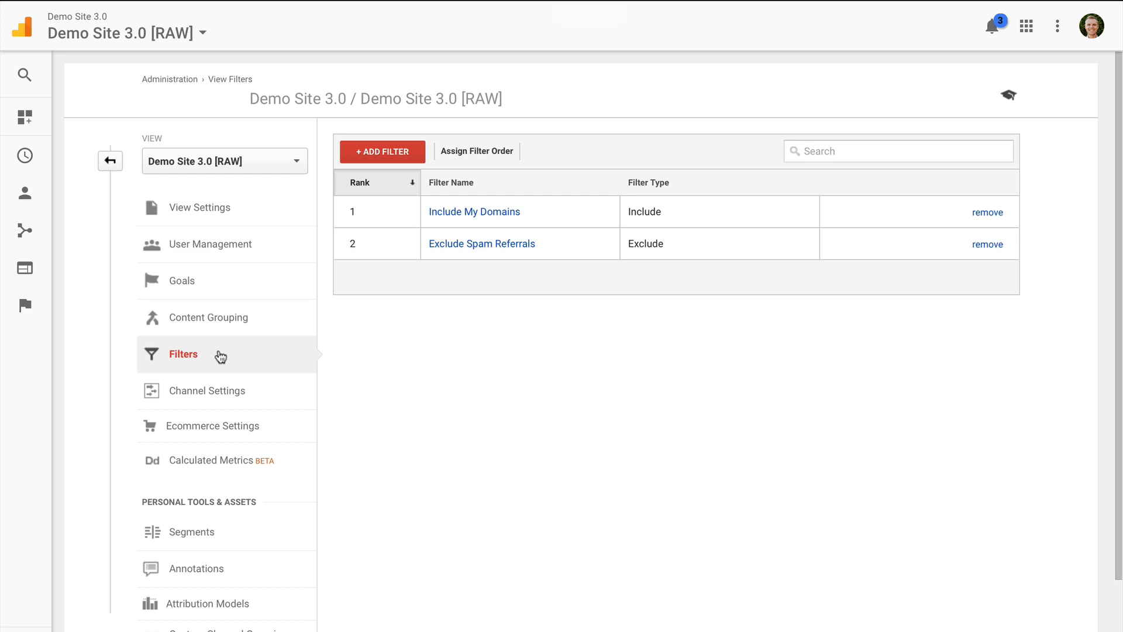
Step: Start a third filter named Remove Language Spam
{"action": "left_click", "coordinate": [382, 151]}
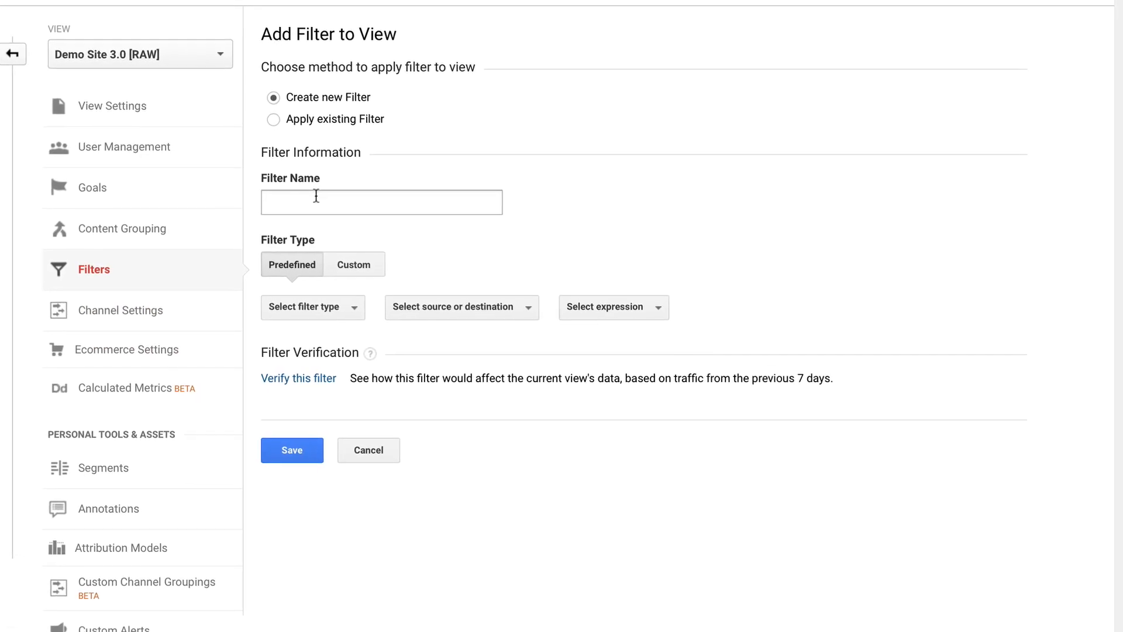
{"action": "type", "text": "Remove"}
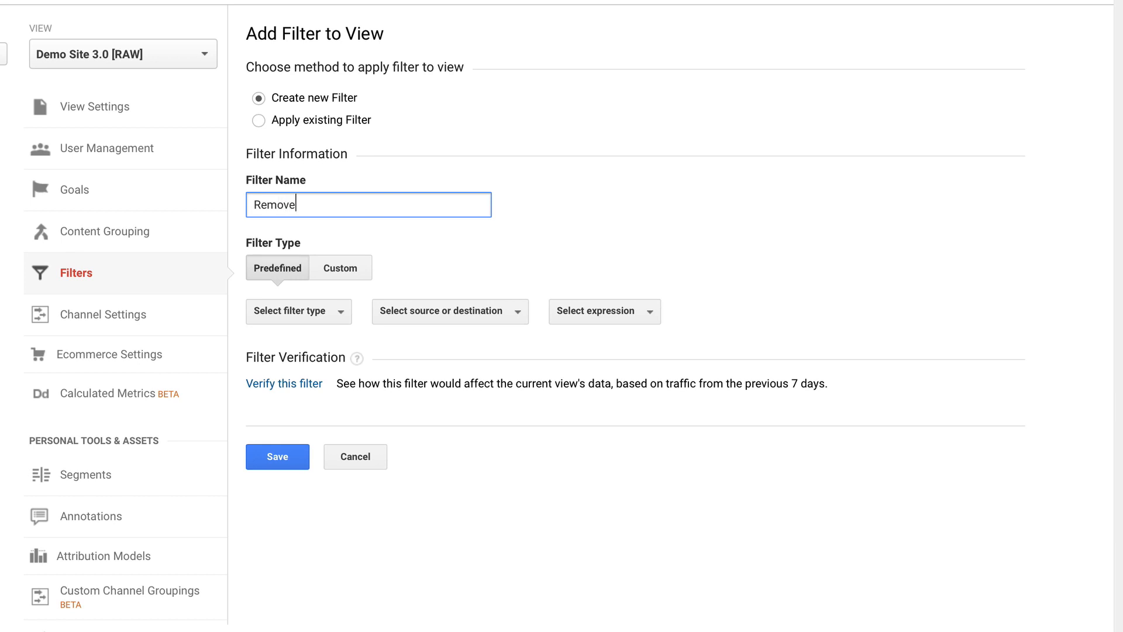
{"action": "type", "text": "Language"}
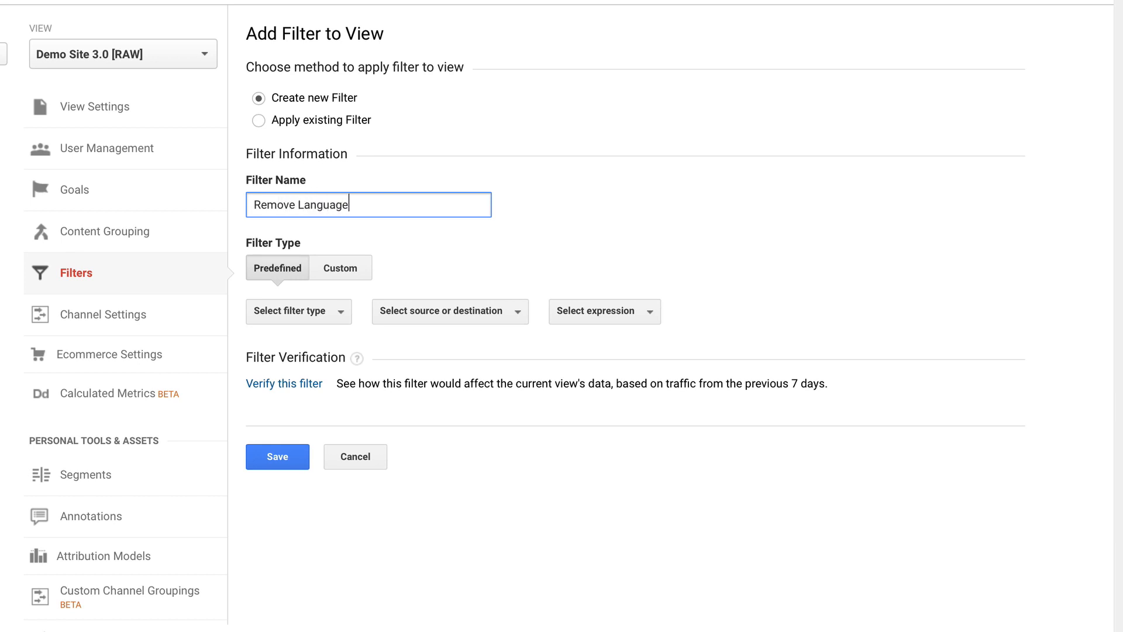
{"action": "type", "text": "Spam"}
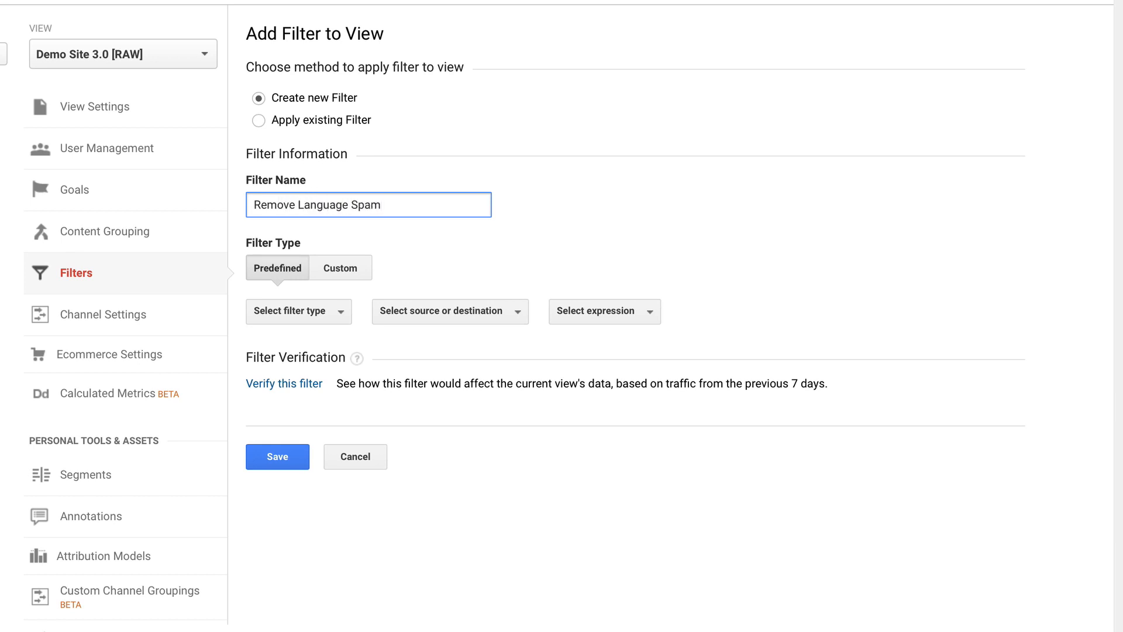
Step: Make it a custom Exclude on Language Settings matching .{13,}|\. and save it
{"action": "left_click", "coordinate": [339, 268]}
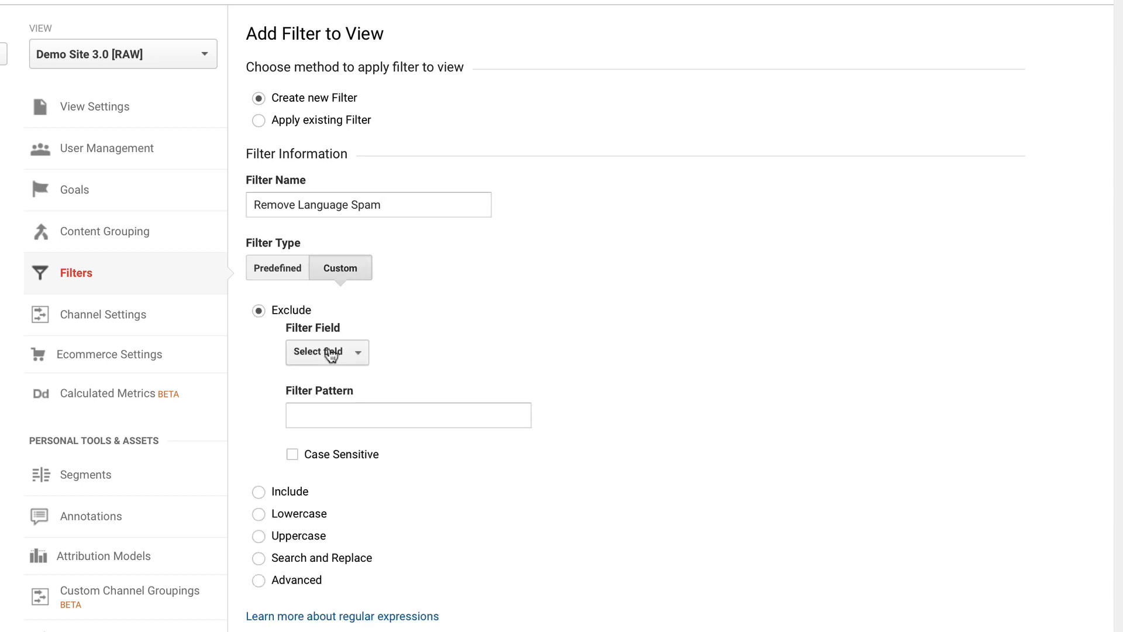
{"action": "left_click", "coordinate": [323, 352]}
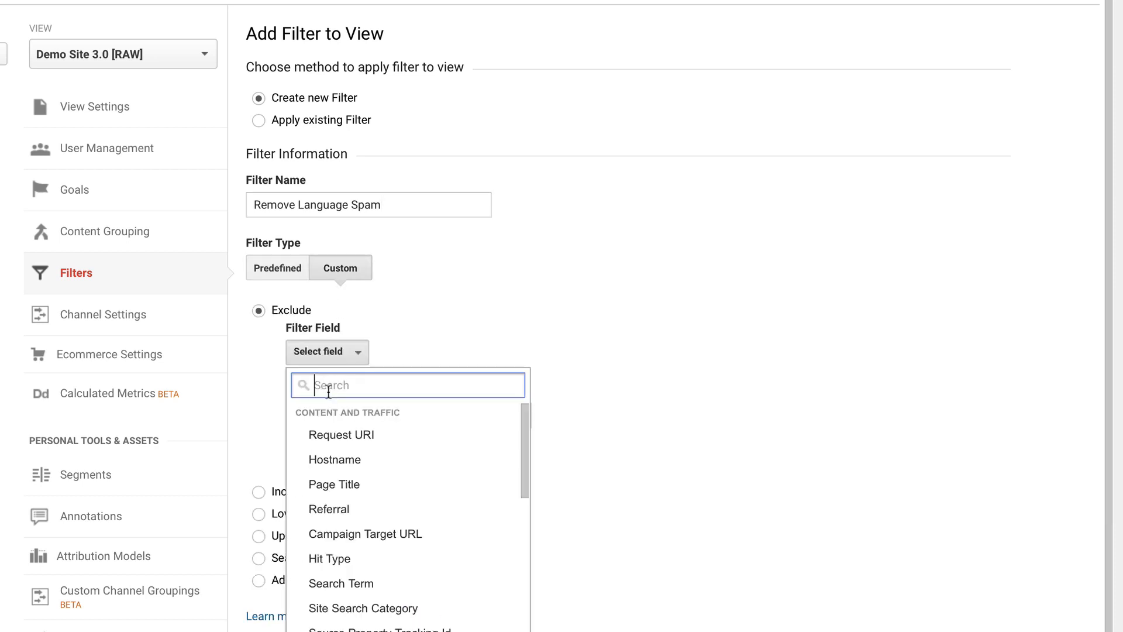
{"action": "type", "text": "laug"}
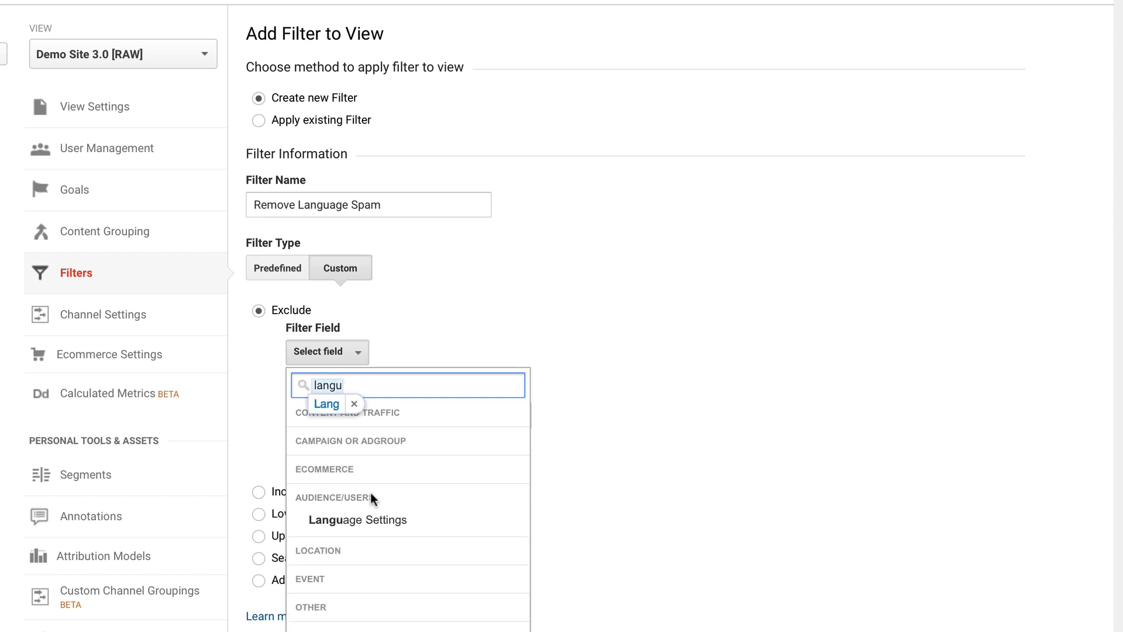
{"action": "left_click", "coordinate": [357, 519]}
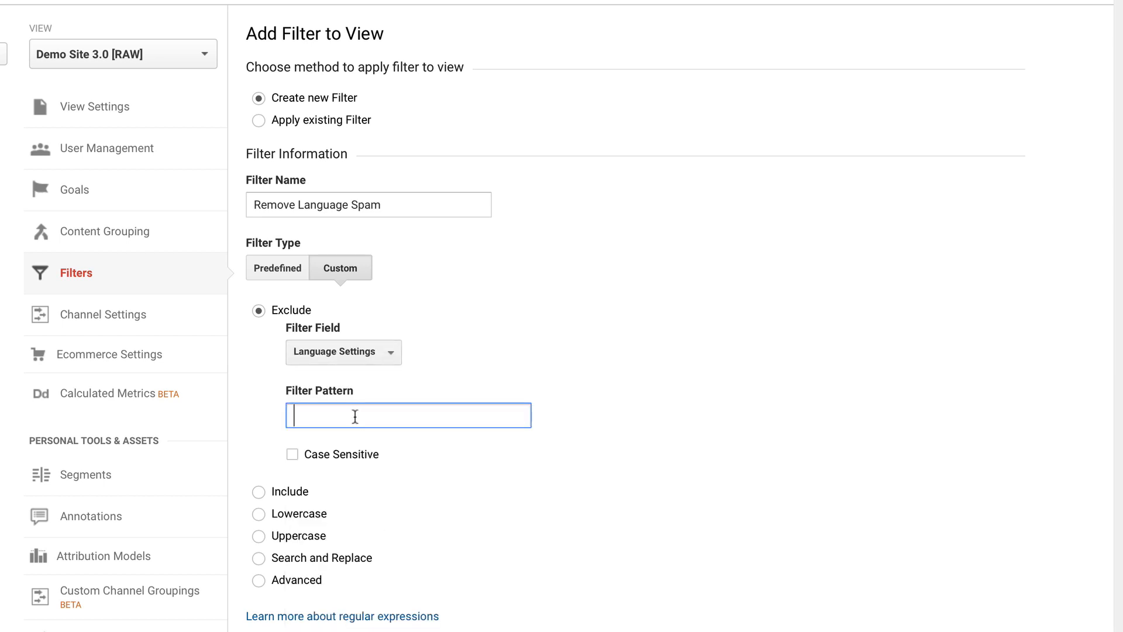
{"action": "type", "text": ".{13,}|\\."}
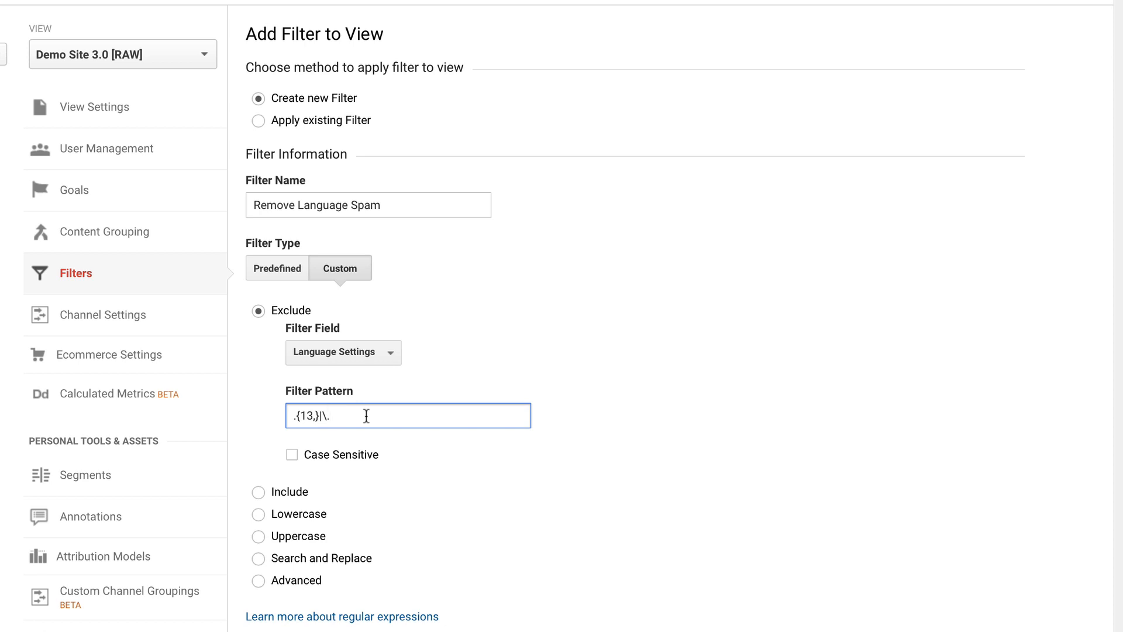
{"action": "scroll", "scroll_direction": "down", "scroll_amount": 3}
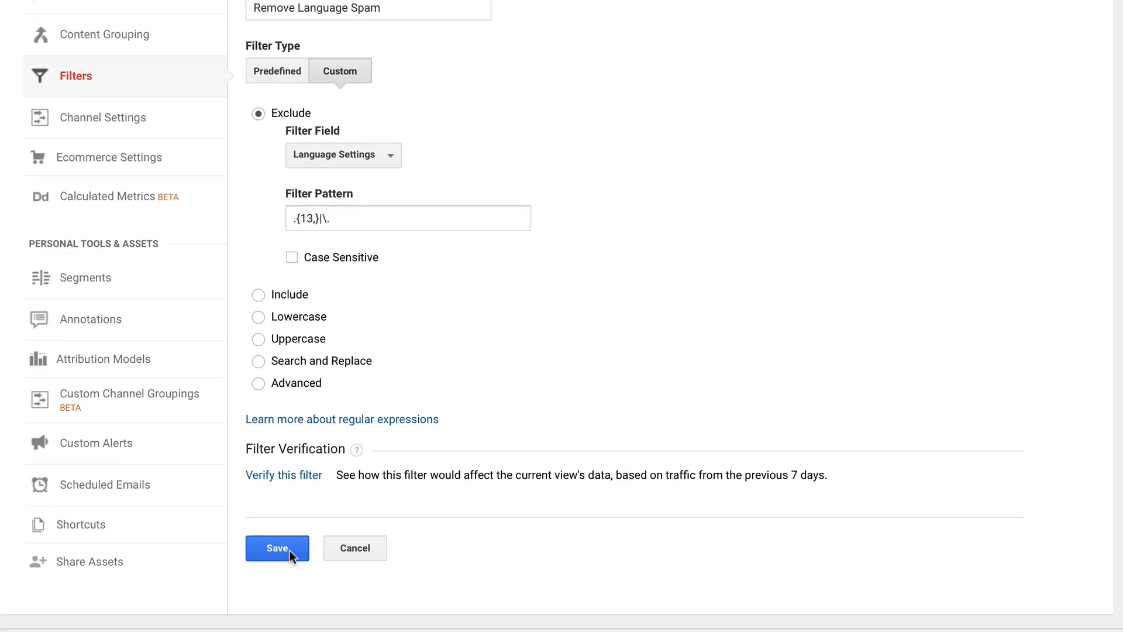
{"action": "left_click", "coordinate": [277, 548]}
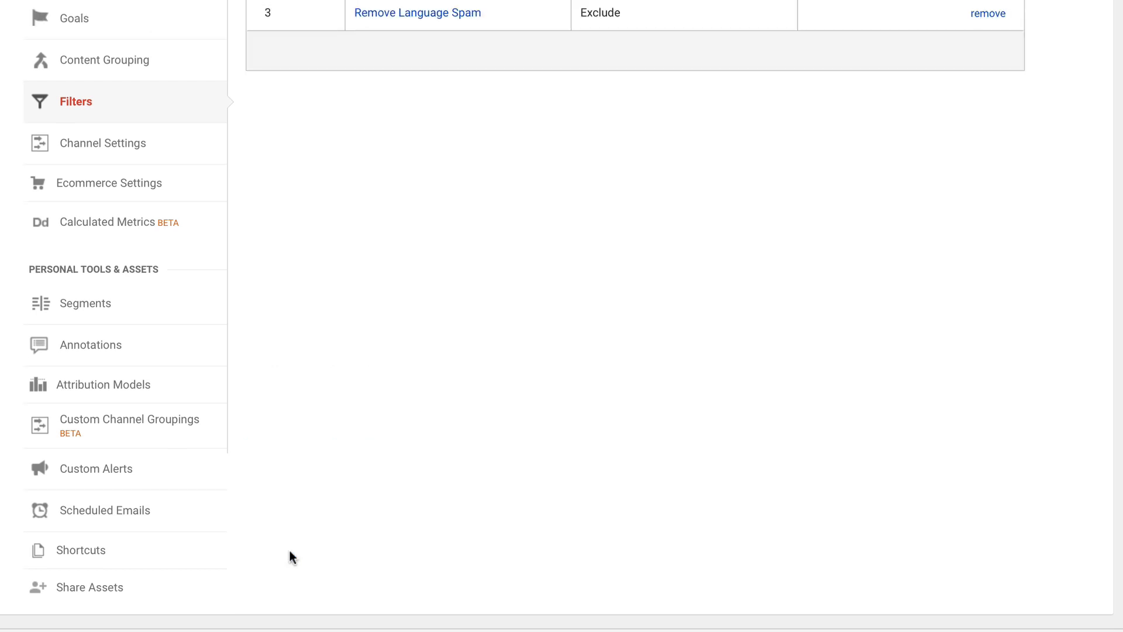
{"action": "scroll", "scroll_direction": "up", "scroll_amount": 3}
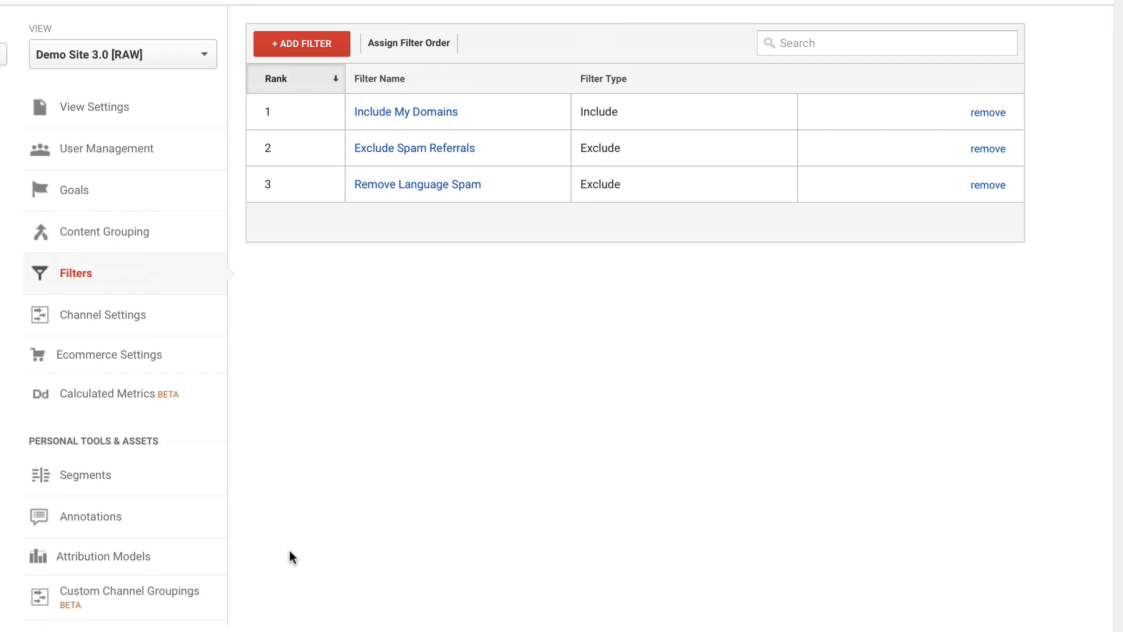
{"action": "mouse_move", "coordinate": [260, 334]}
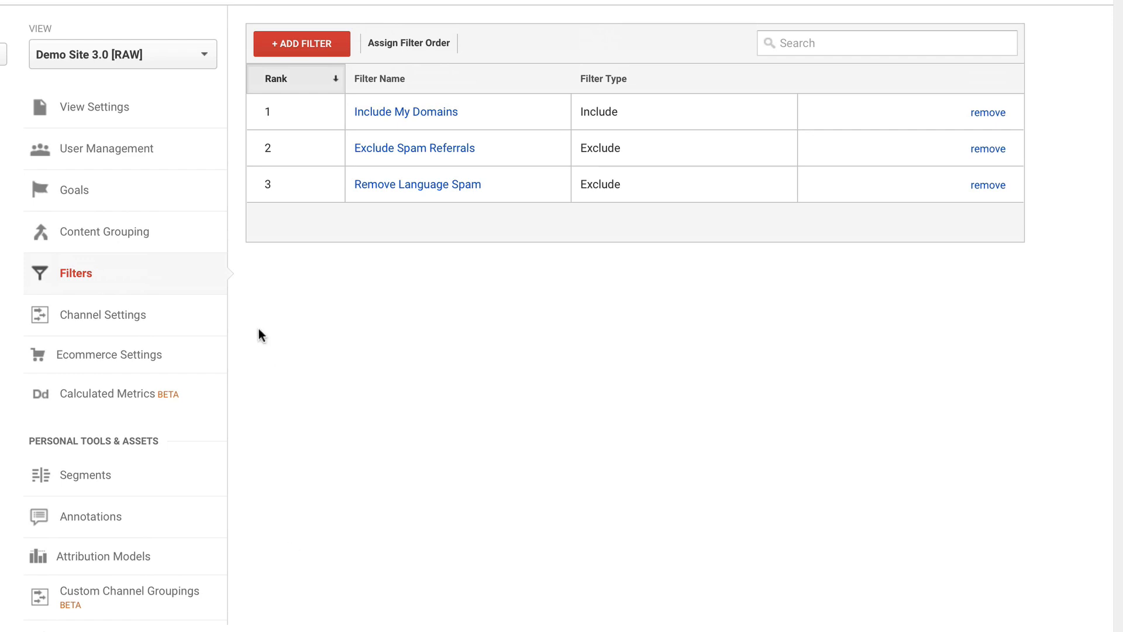
Step: Enable 'Exclude all hits from known bots and spiders' under Bot Filtering for the Demo Site 3.0 [RAW] view
{"action": "left_click", "coordinate": [94, 106]}
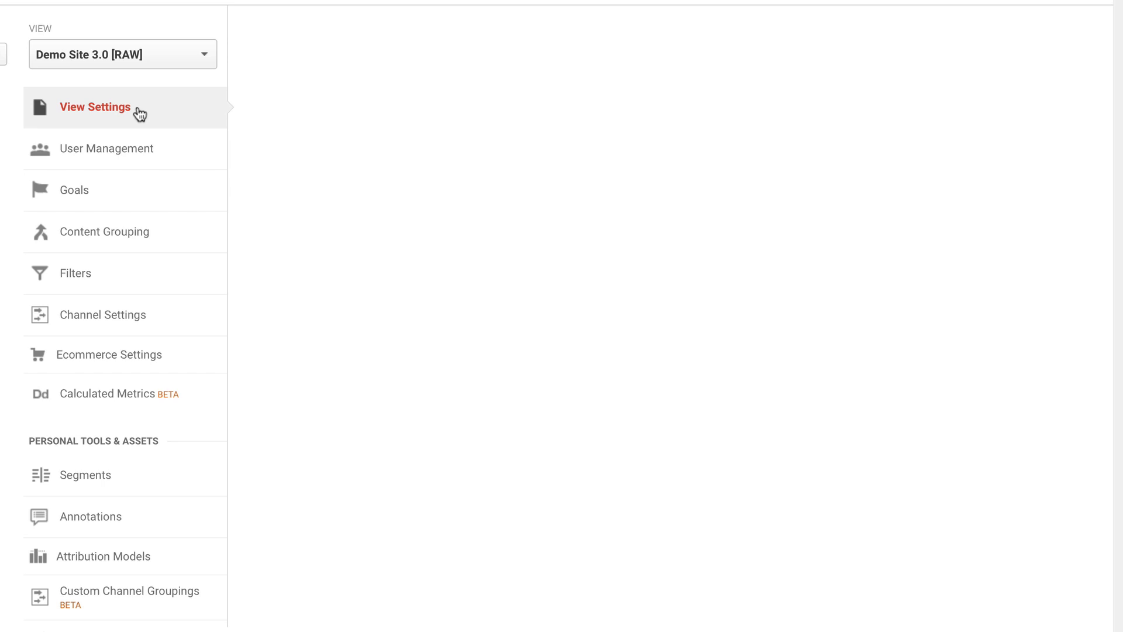
{"action": "left_click", "coordinate": [95, 106]}
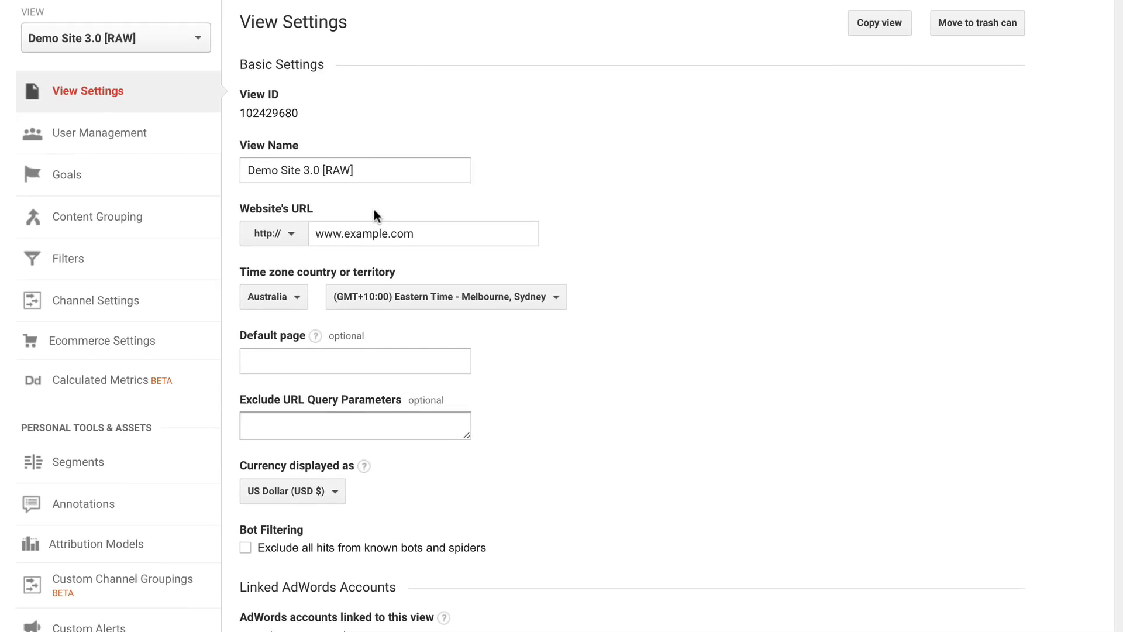
{"action": "scroll", "scroll_direction": "down", "scroll_amount": 3}
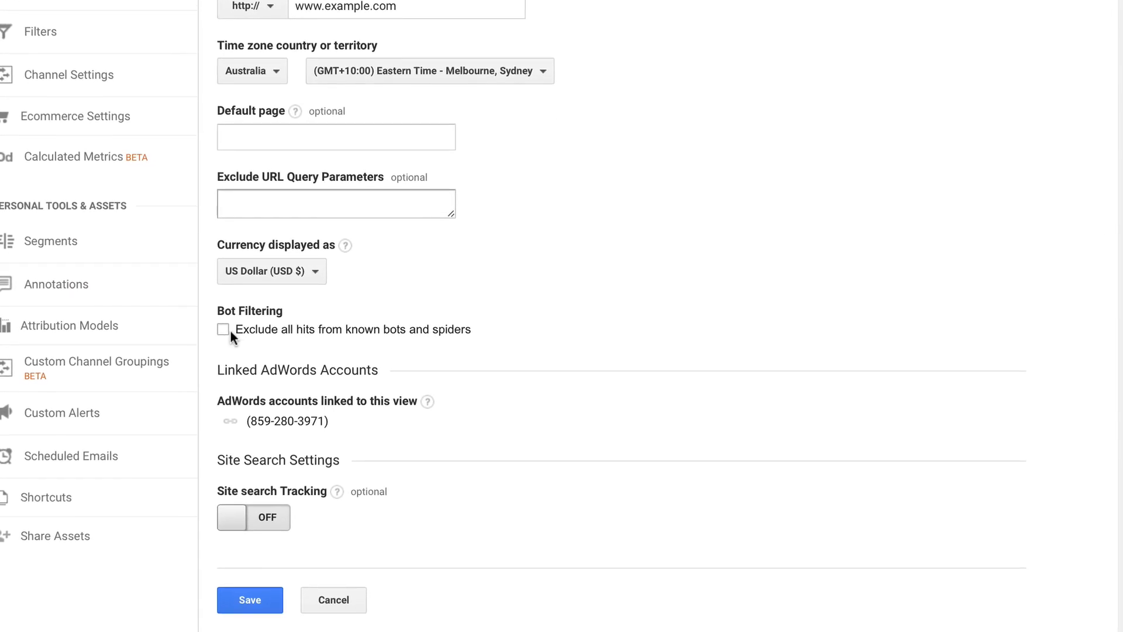
{"action": "left_click", "coordinate": [223, 329]}
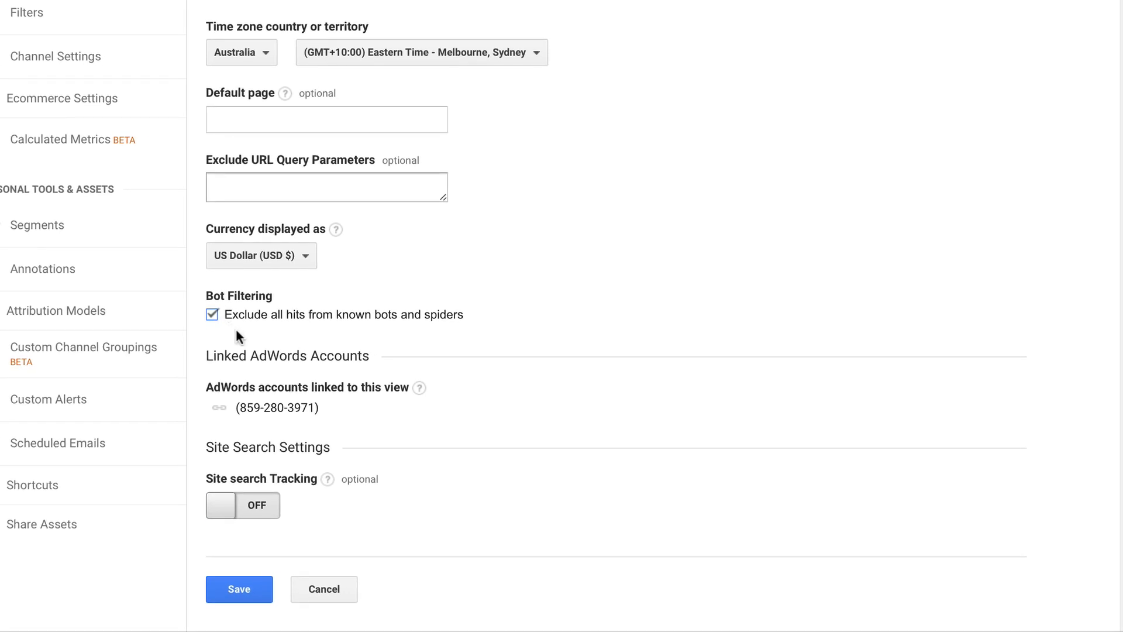